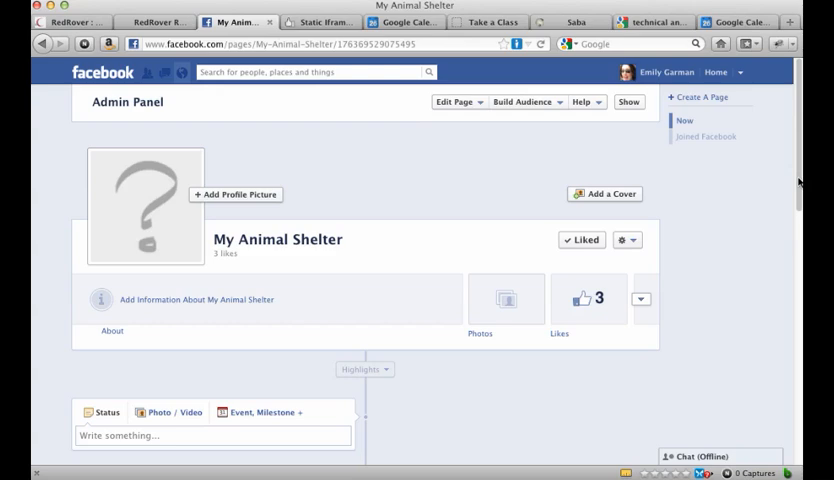
mouse_move(615, 278)
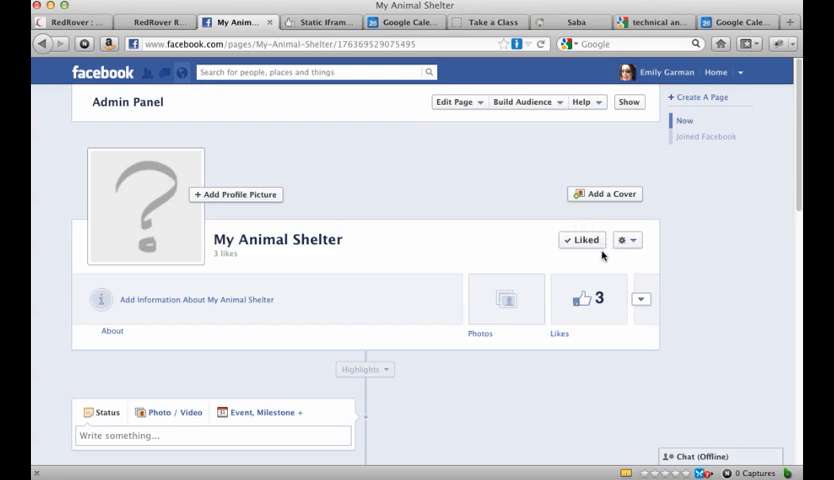
mouse_move(560, 262)
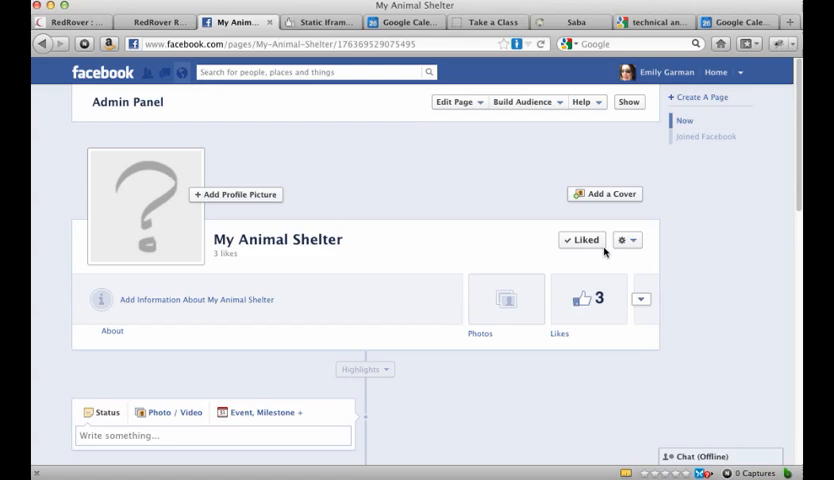
mouse_move(527, 254)
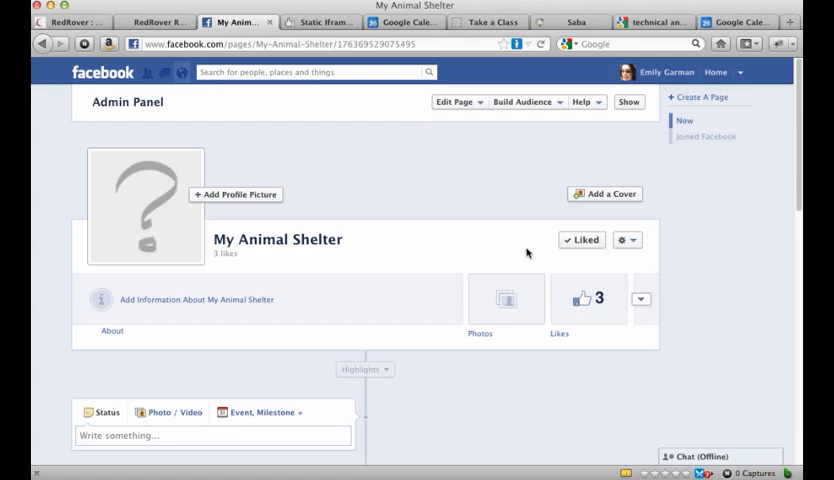
mouse_move(448, 247)
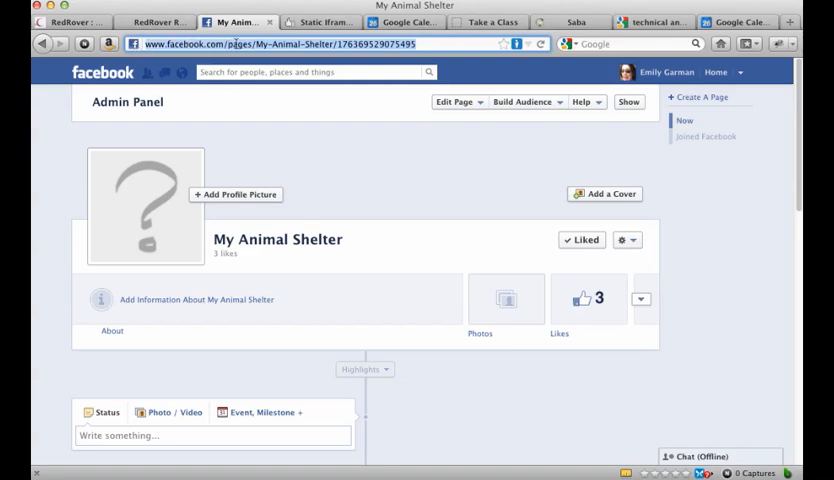
mouse_move(687, 391)
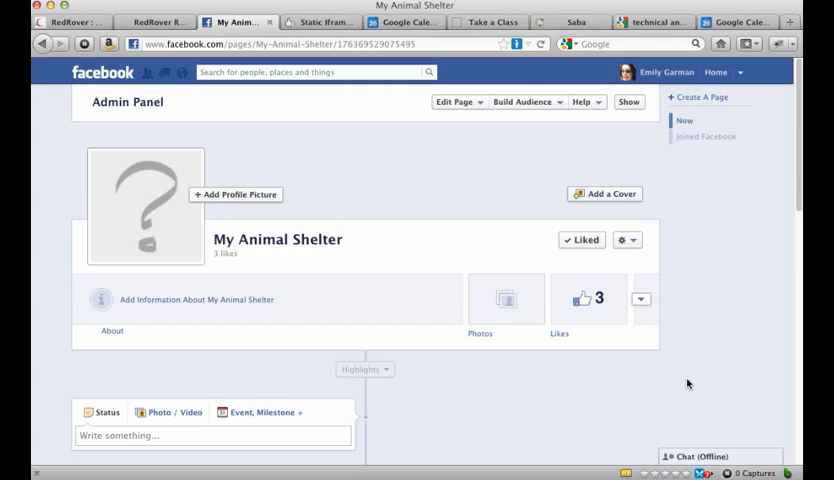
mouse_move(719, 197)
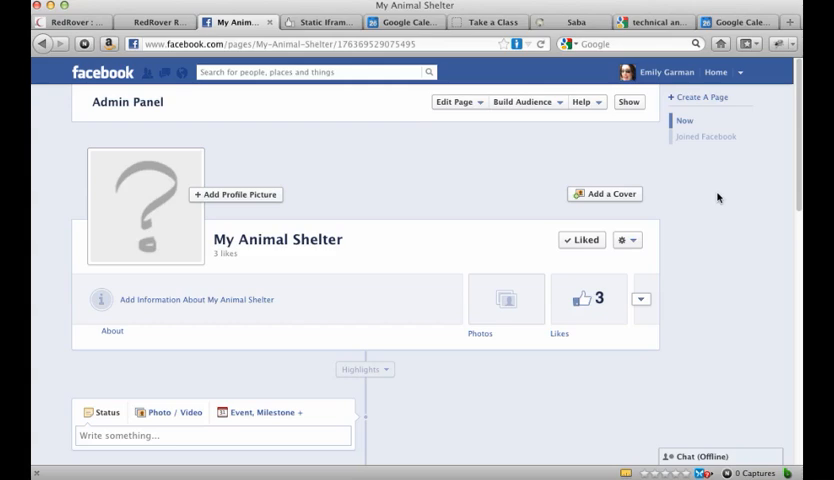
mouse_move(715, 197)
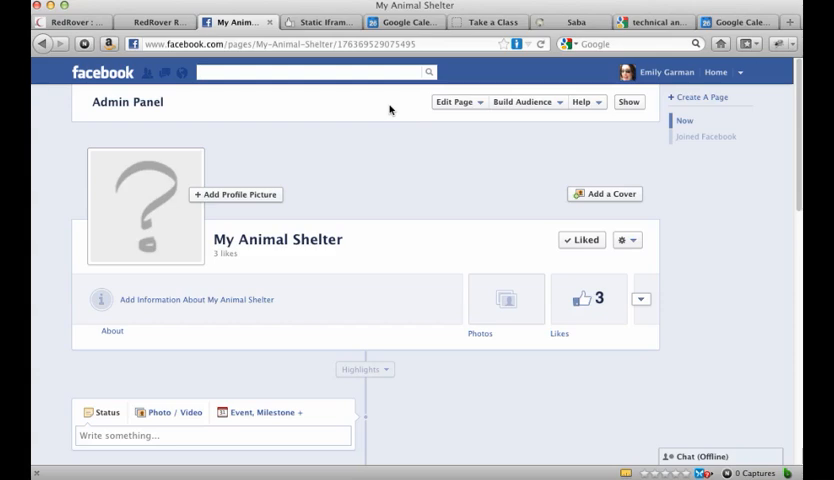
- Search Facebook for 'static iframe' and open the Static Iframe Tab app
type("static iframe")
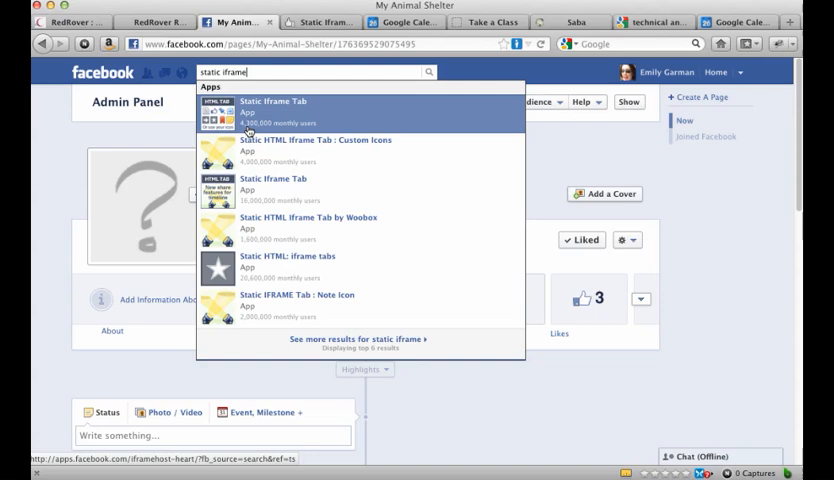
mouse_move(292, 123)
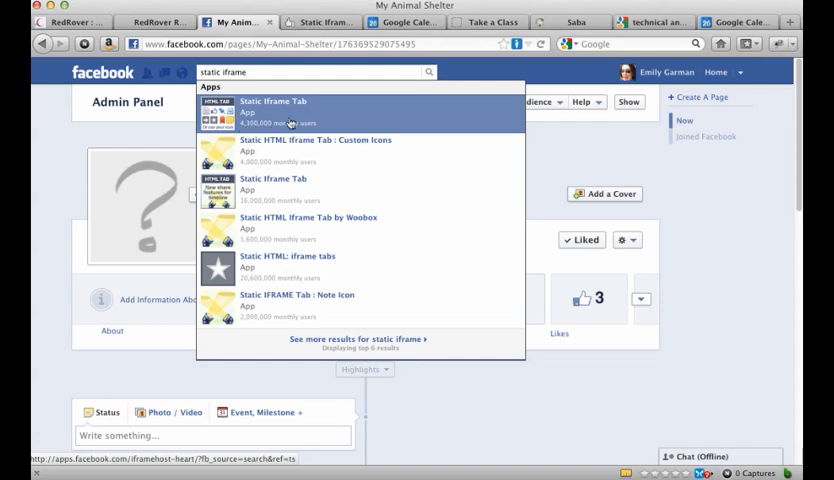
left_click(274, 108)
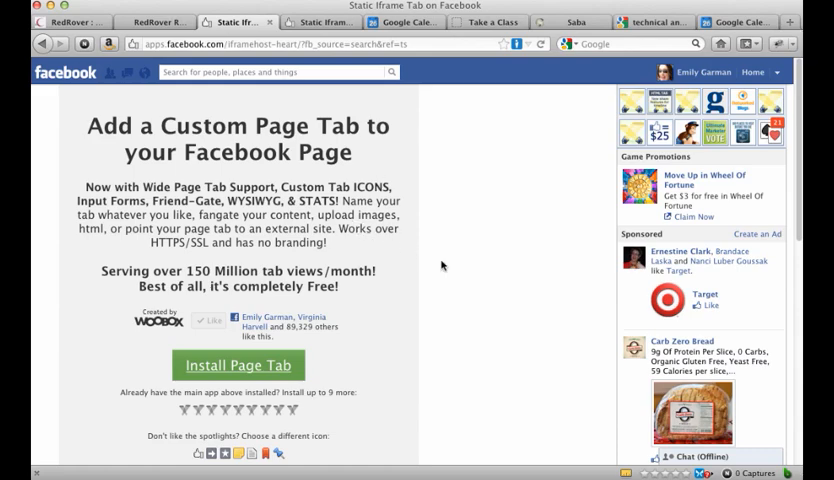
- Review the Static Iframe Tab app details and begin Install Page Tab
scroll("down", 3)
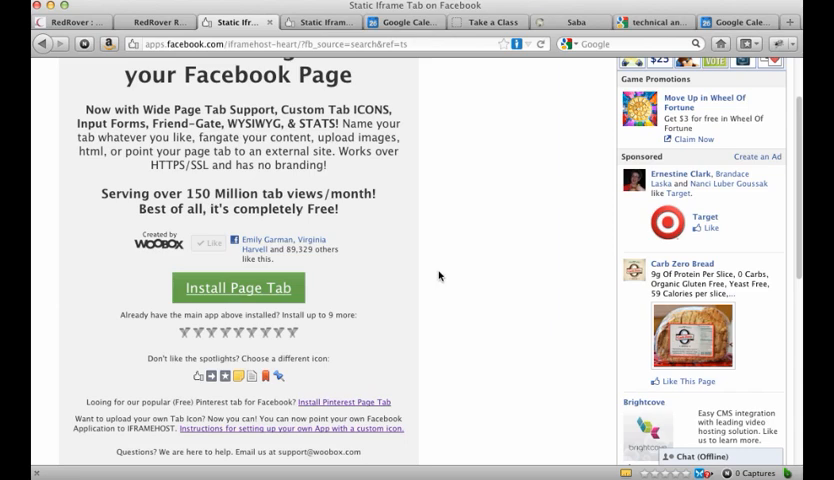
scroll("down", 3)
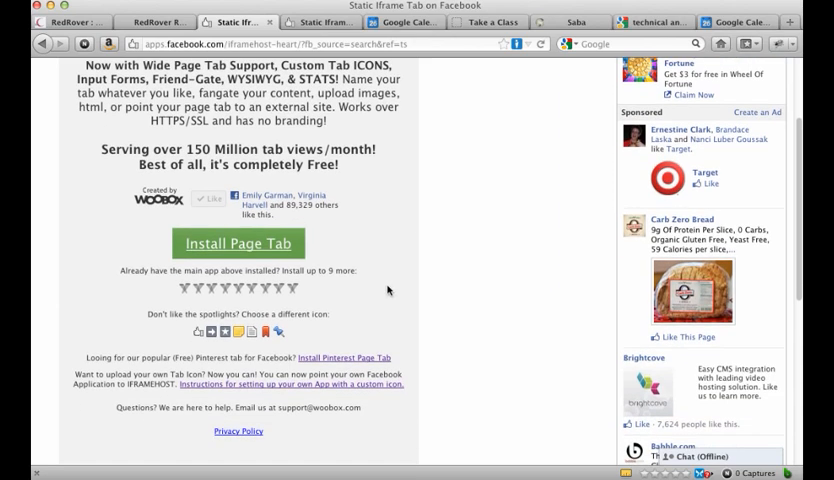
mouse_move(270, 389)
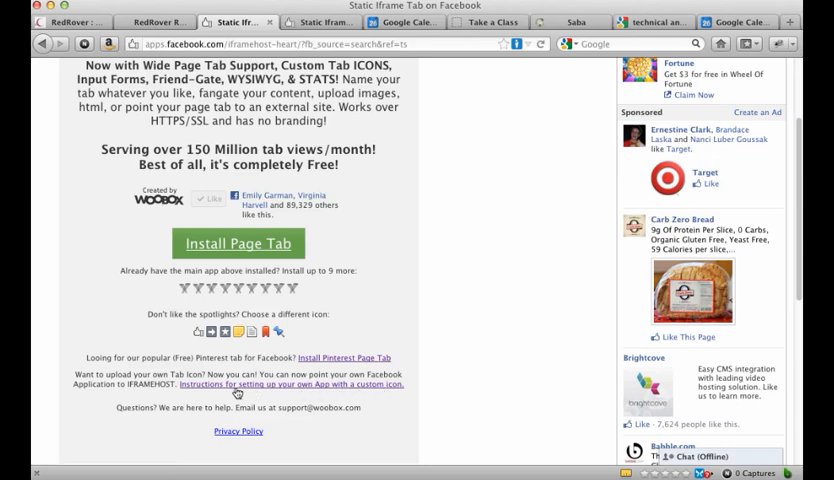
mouse_move(235, 397)
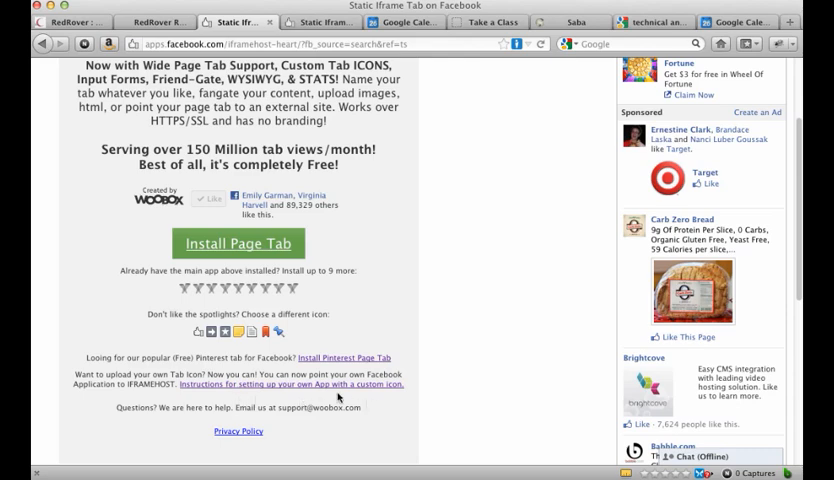
mouse_move(418, 369)
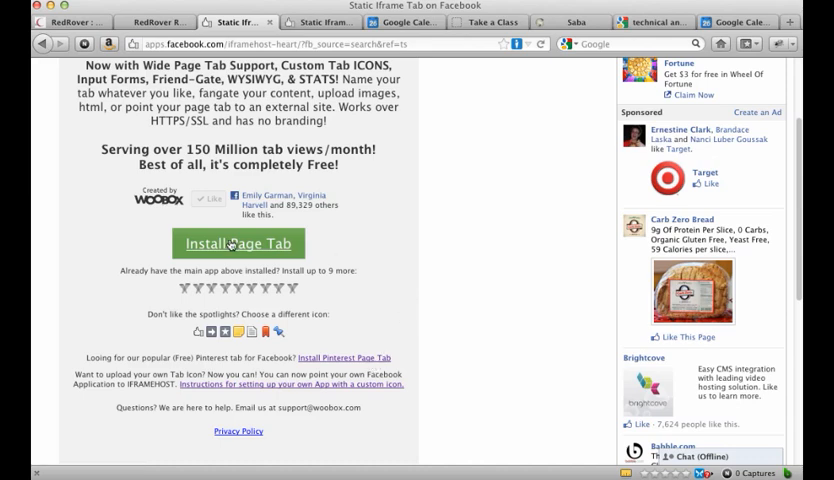
left_click(238, 242)
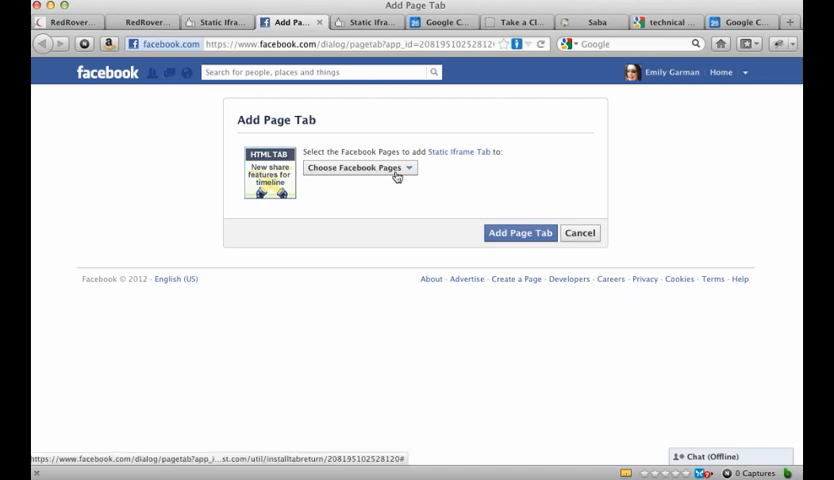
- Choose My Animal Shelter as the page to receive the Static Iframe Tab
left_click(357, 167)
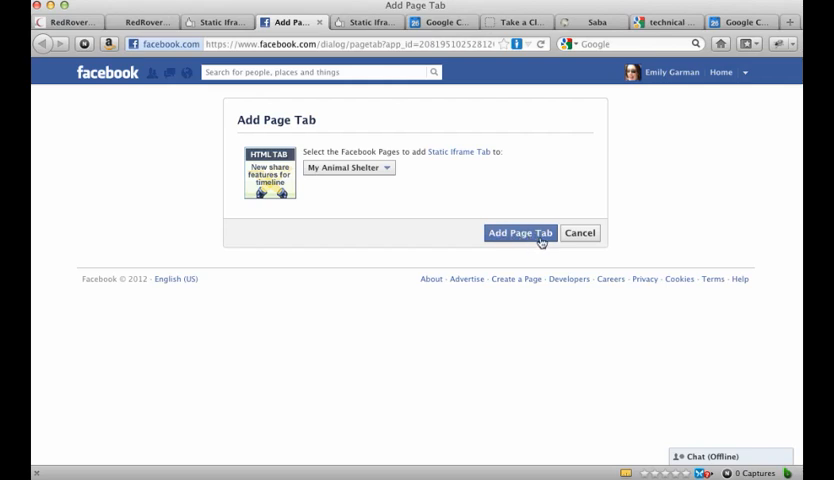
left_click(520, 233)
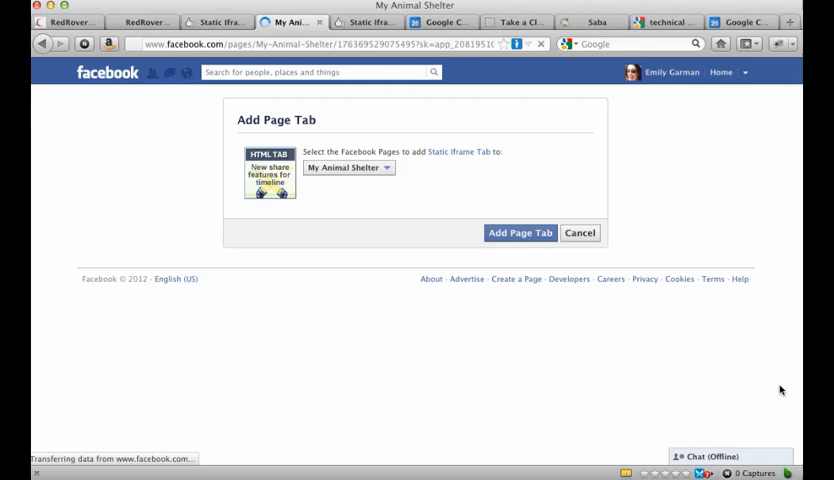
- Set Timeline 810px Wide Mode to Enable in the Welcome tab's settings
left_click(520, 233)
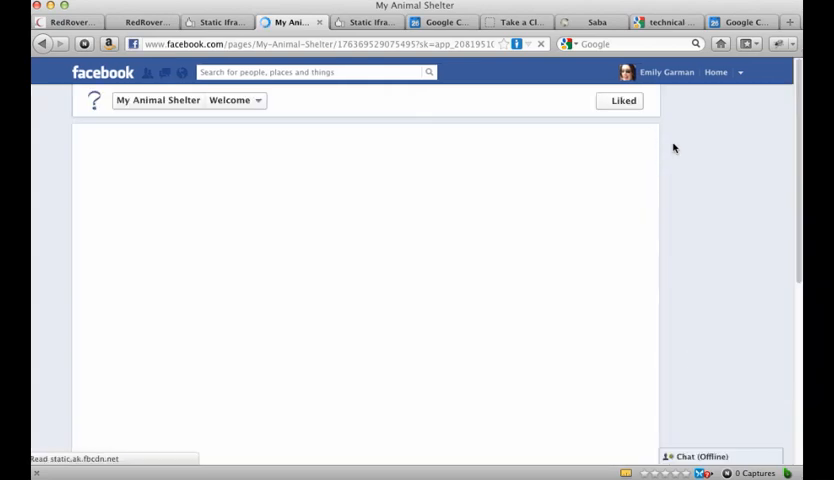
left_click(621, 100)
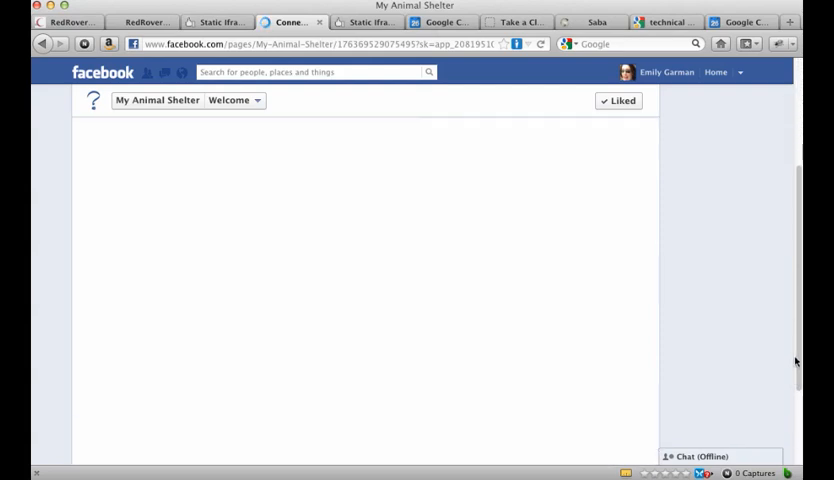
mouse_move(90, 131)
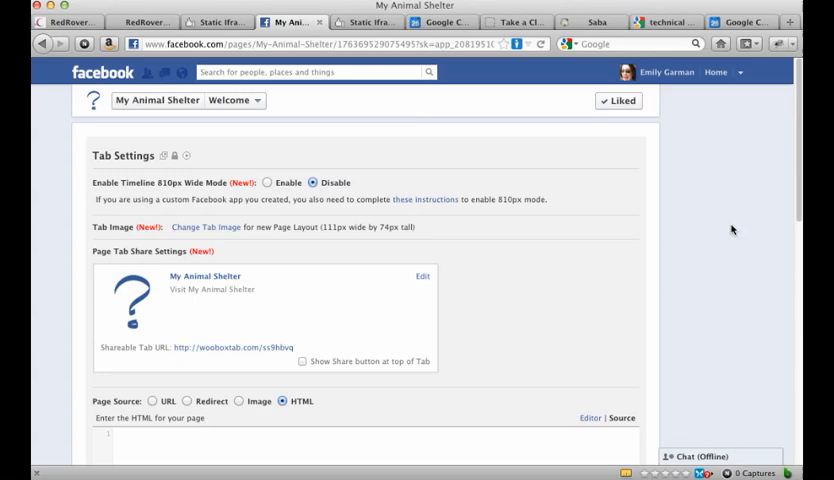
mouse_move(798, 186)
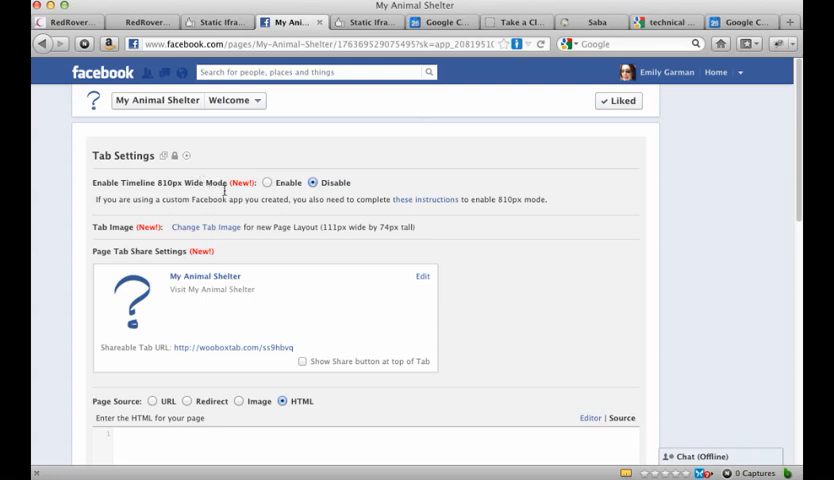
mouse_move(222, 197)
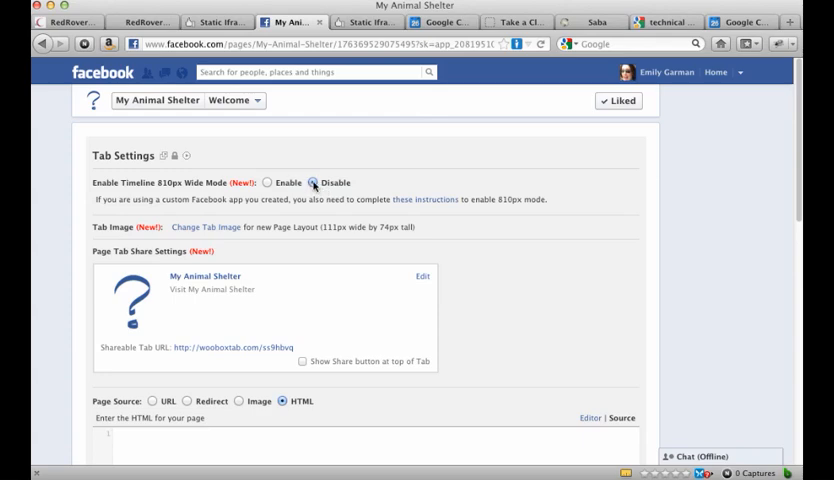
left_click(267, 182)
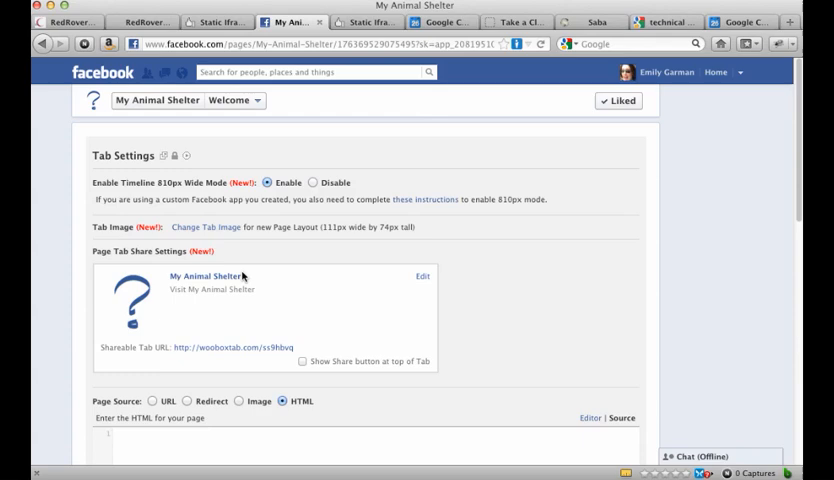
mouse_move(510, 342)
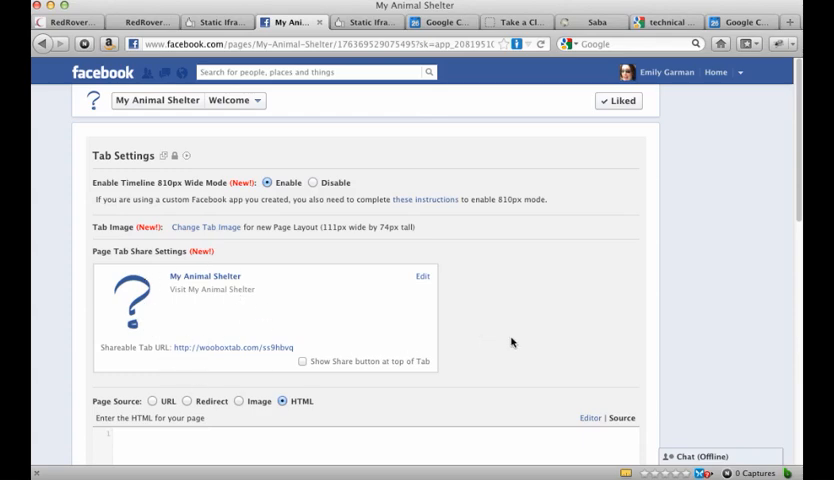
scroll("down", 3)
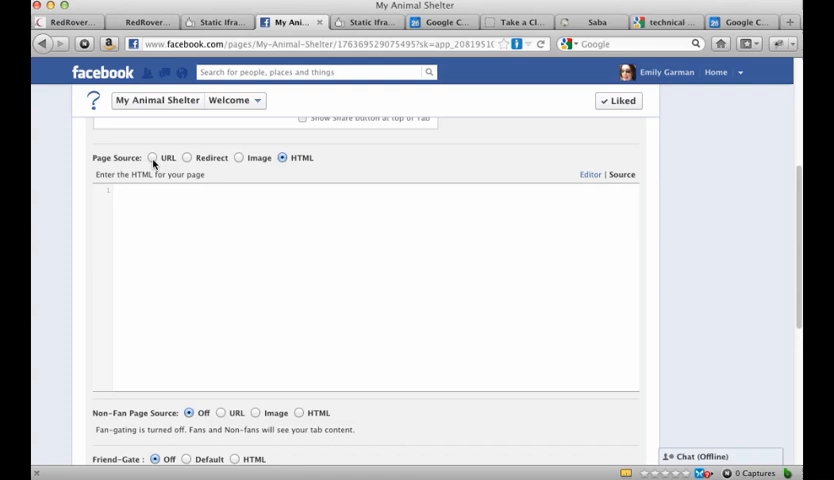
left_click(117, 190)
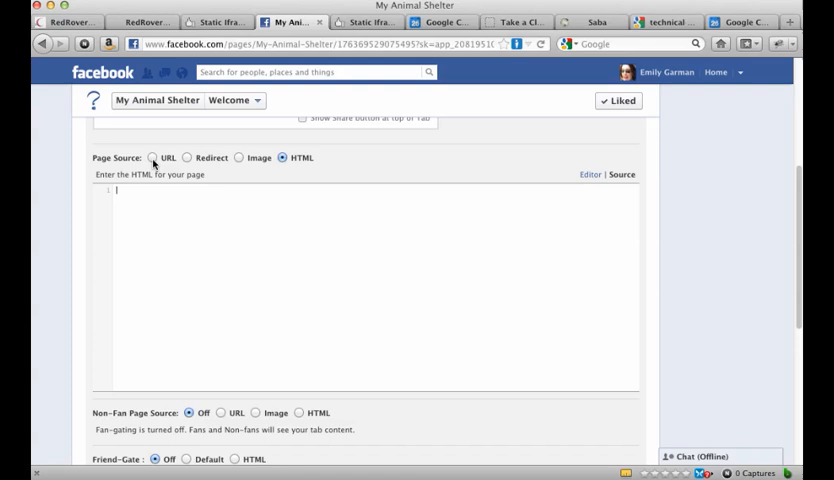
left_click(157, 157)
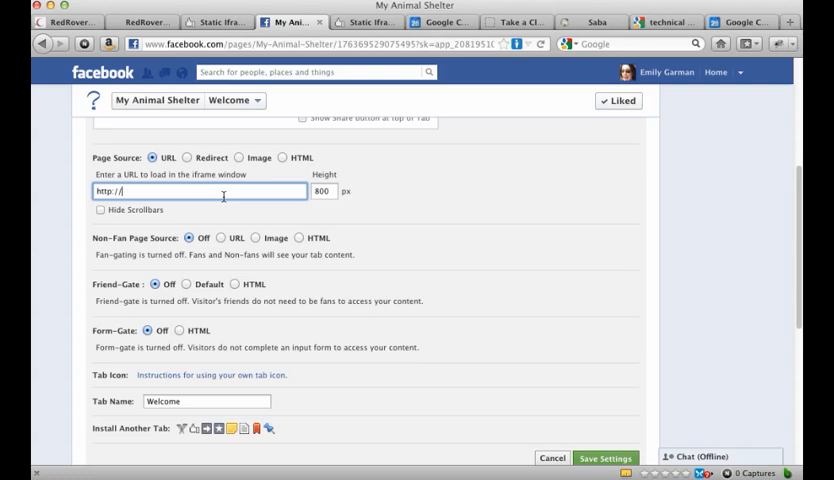
type("goog")
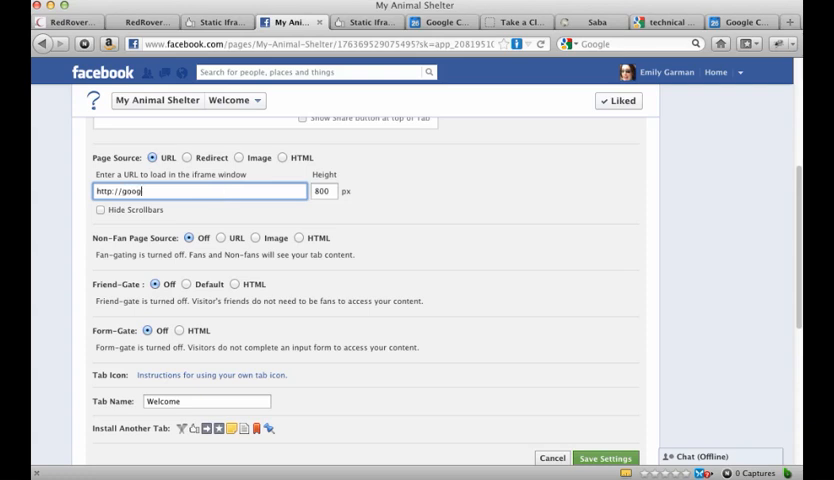
type("le.com")
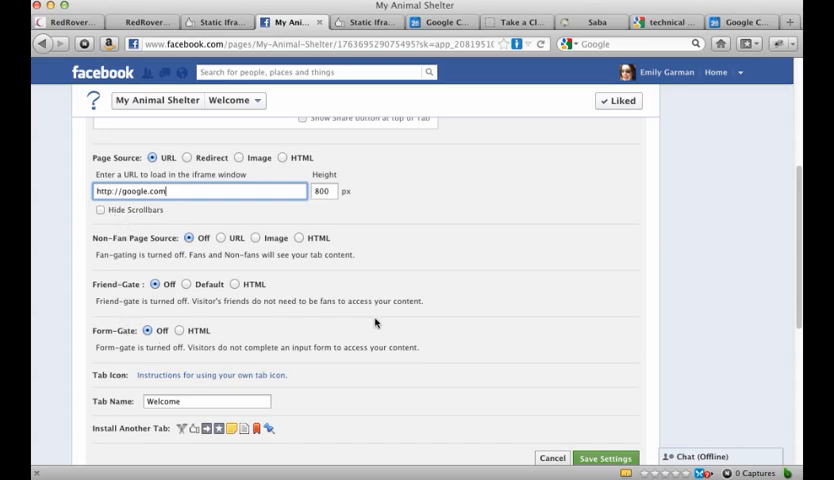
mouse_move(445, 347)
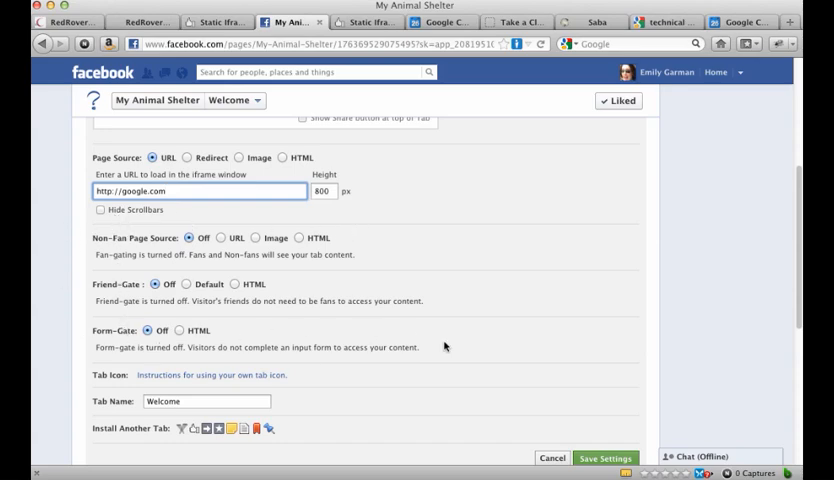
mouse_move(290, 331)
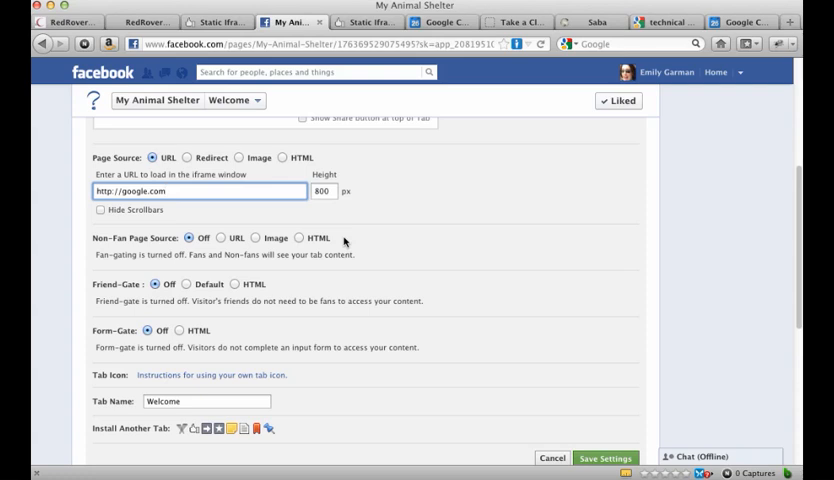
mouse_move(248, 397)
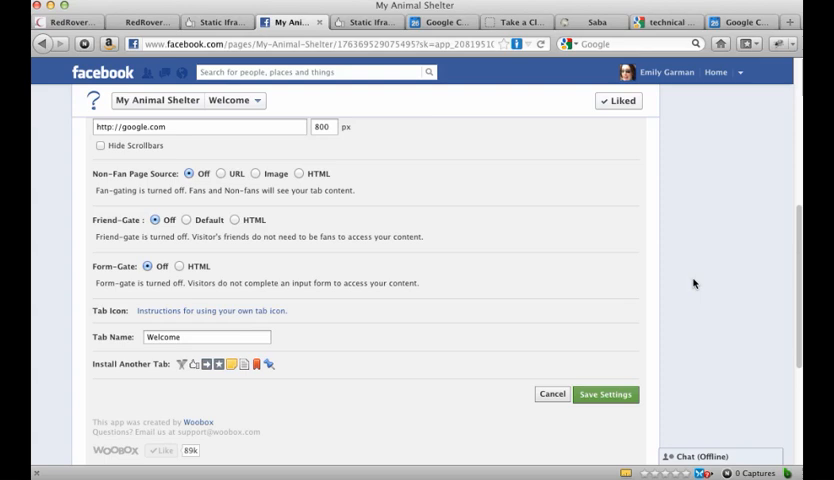
mouse_move(709, 257)
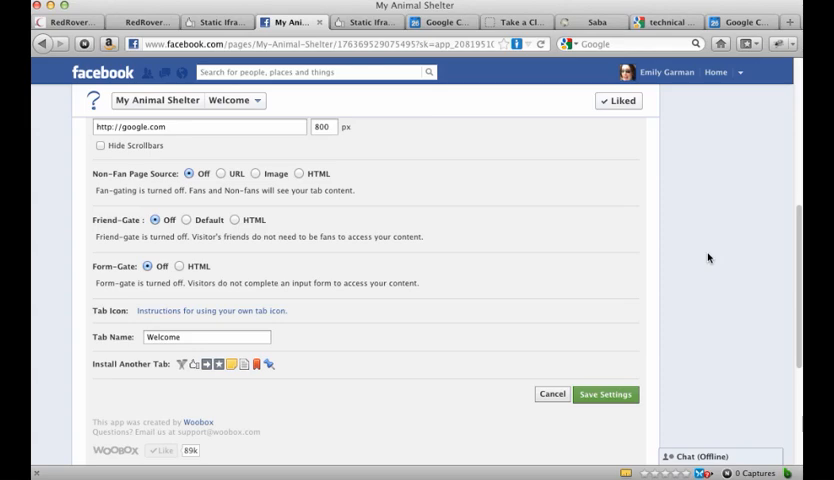
left_click(605, 393)
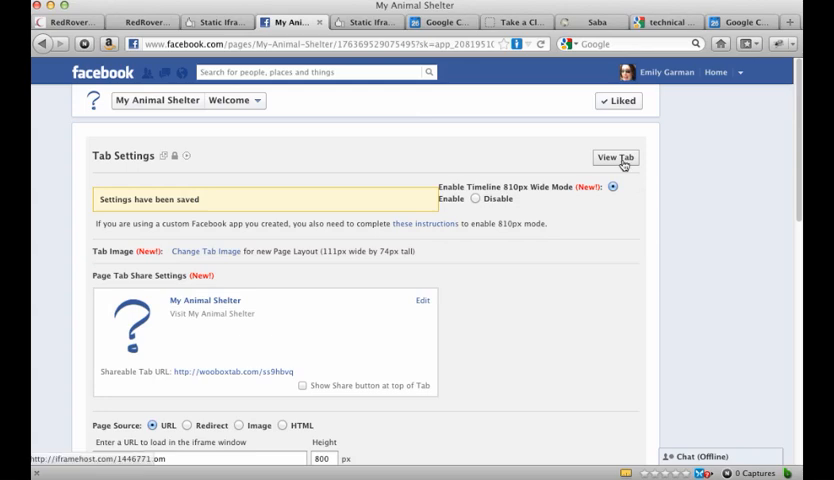
left_click(616, 157)
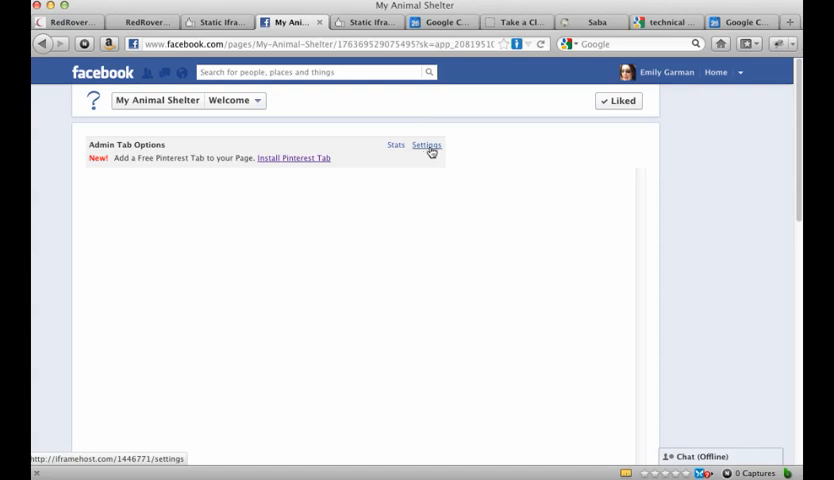
left_click(426, 145)
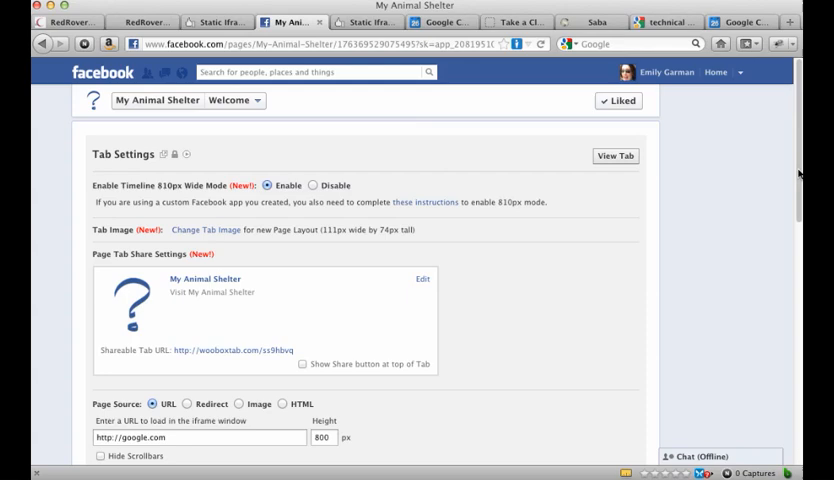
scroll("down", 3)
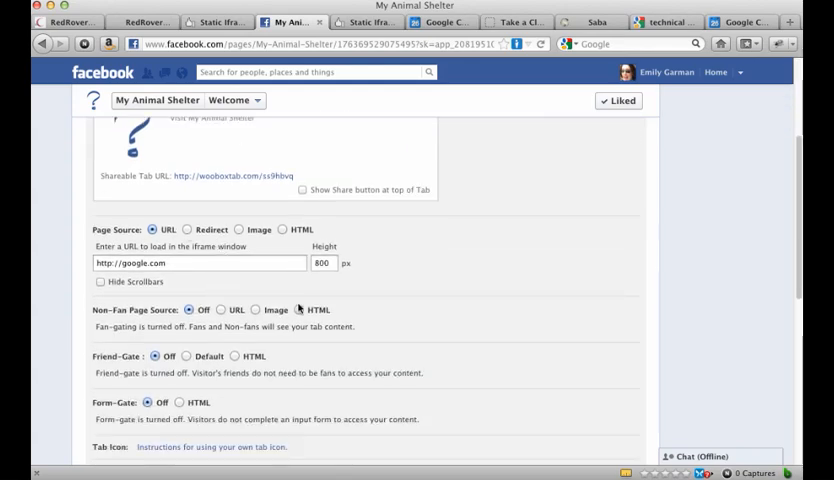
- Switch the Welcome tab's page source from Image to HTML
left_click(187, 229)
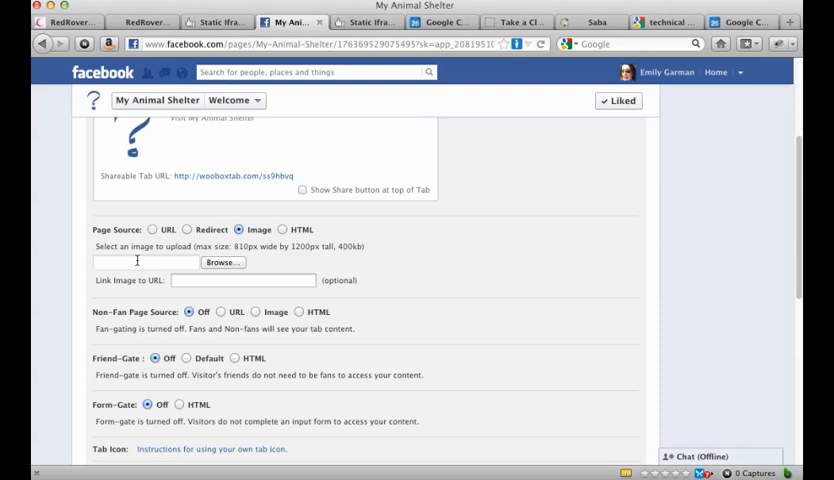
mouse_move(300, 237)
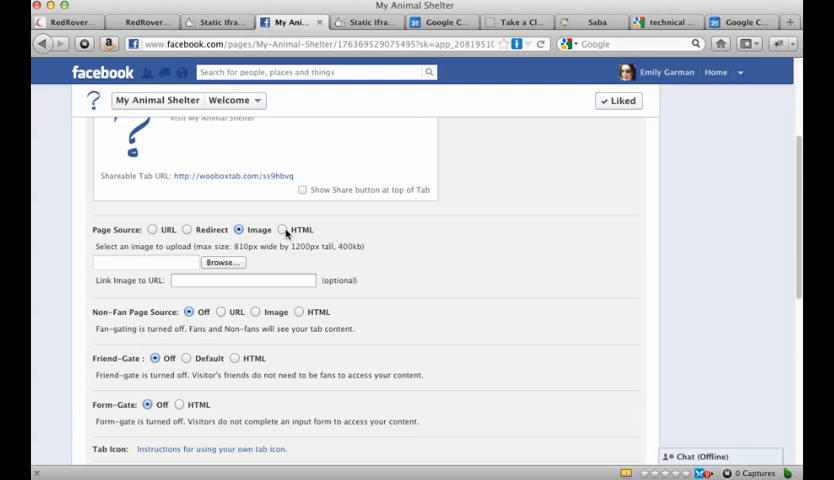
left_click(286, 229)
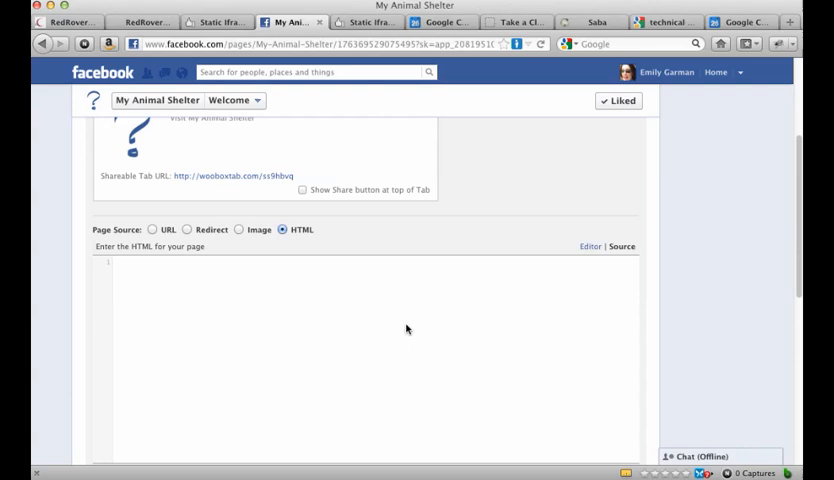
scroll("down", 3)
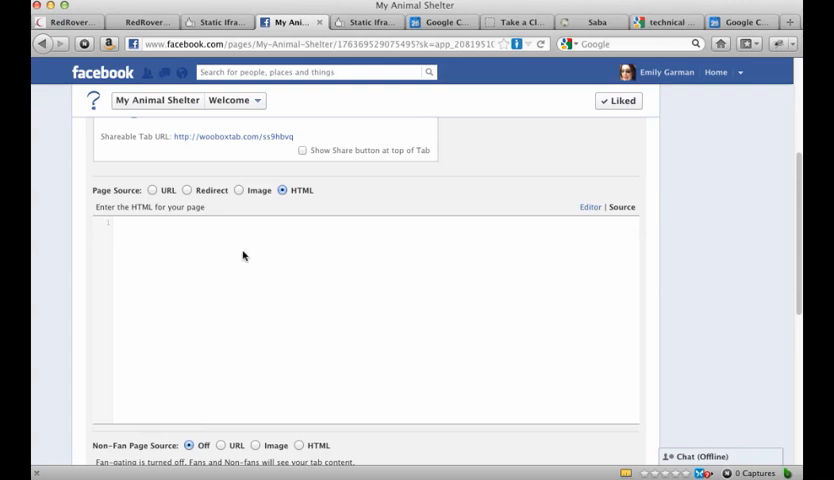
mouse_move(344, 268)
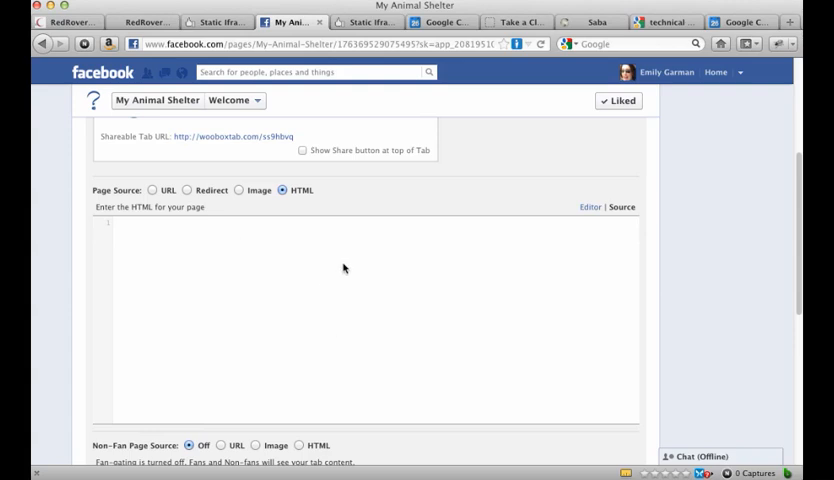
mouse_move(330, 269)
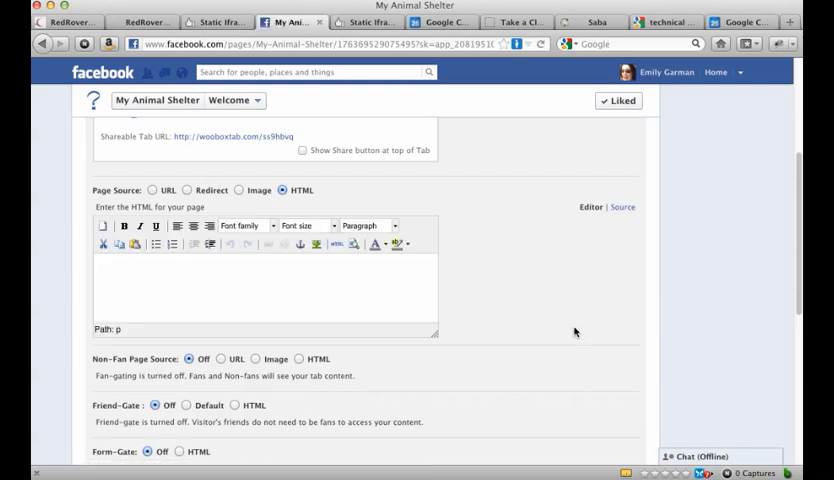
mouse_move(203, 224)
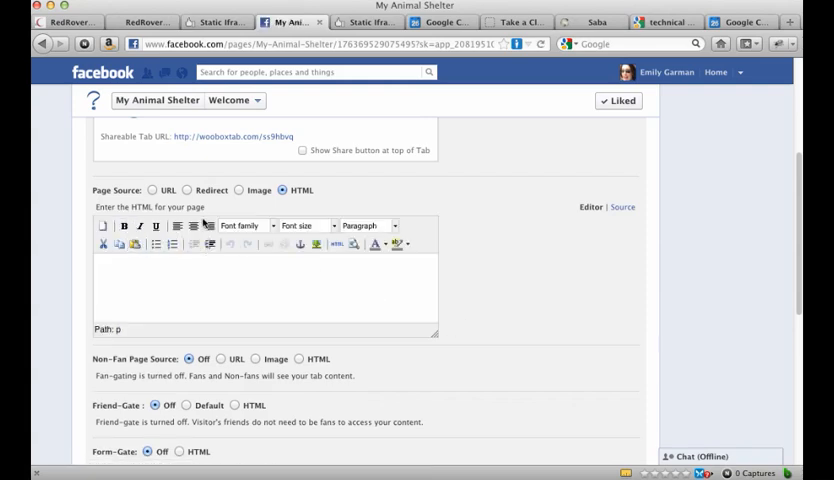
mouse_move(377, 274)
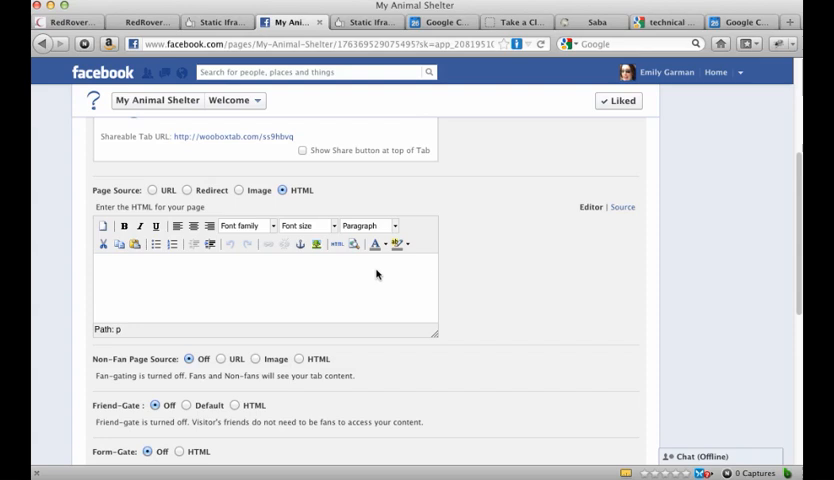
mouse_move(458, 331)
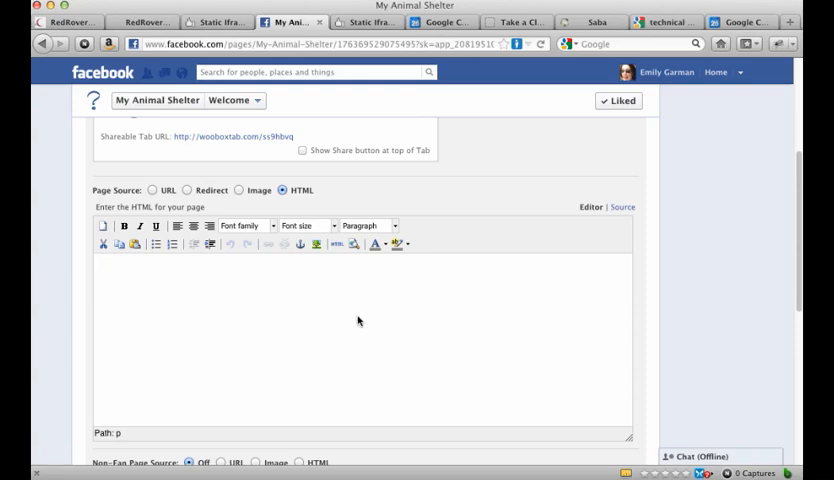
- Write 'Welcome to our page!' and 'My name is Emily!', colouring the heading red
left_click(100, 263)
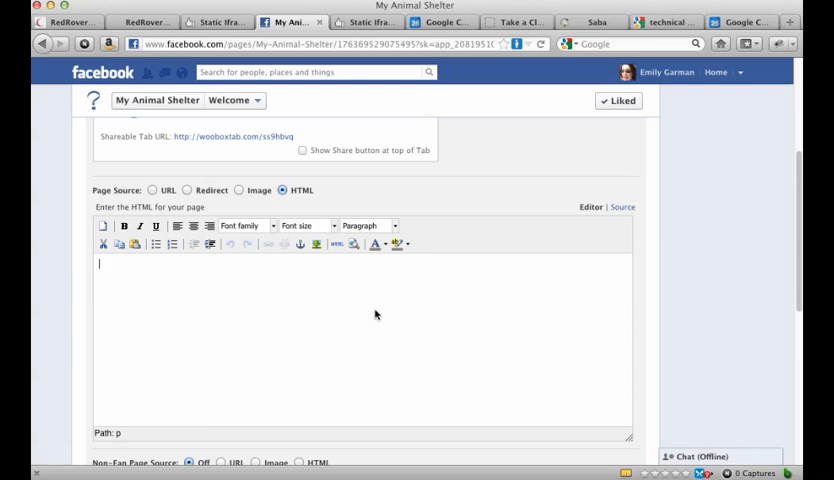
type("Welcome to our page!")
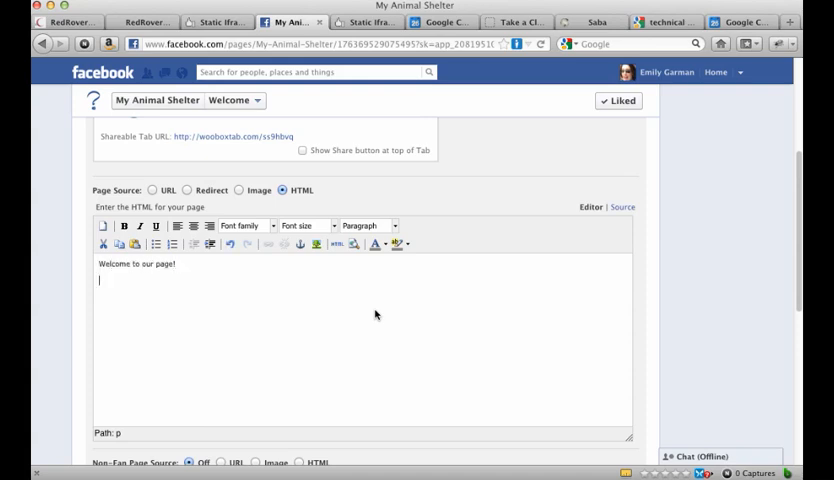
type("My name is Emily")
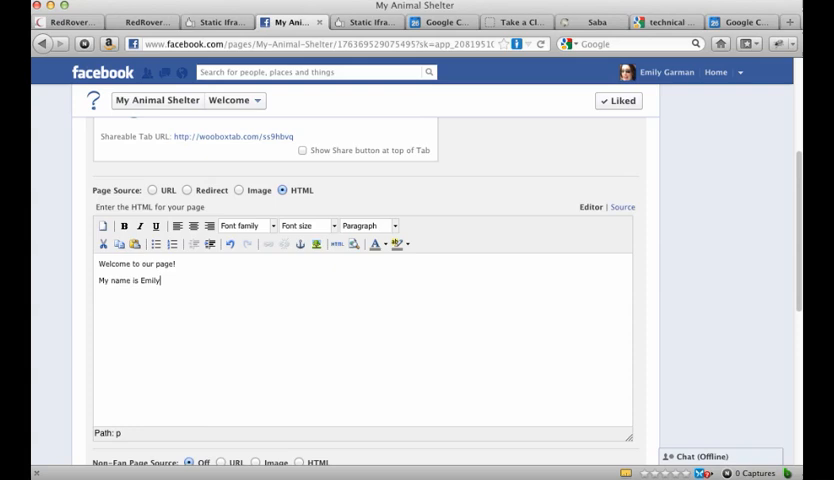
double_click(135, 263)
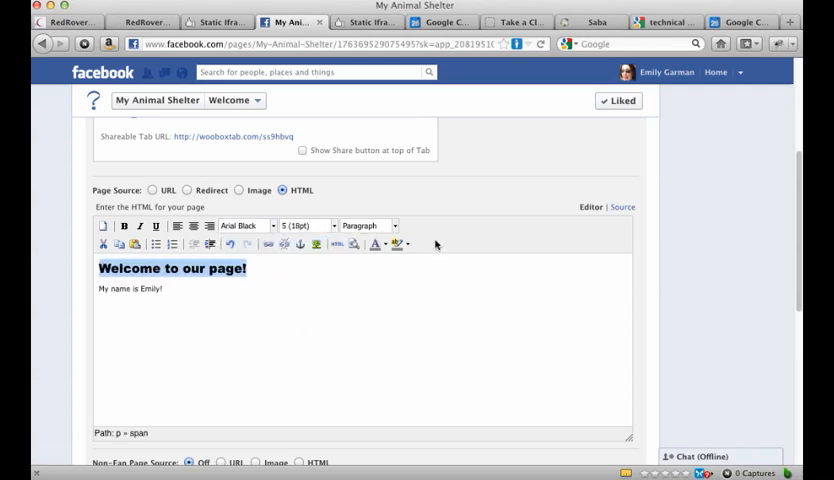
left_click(382, 244)
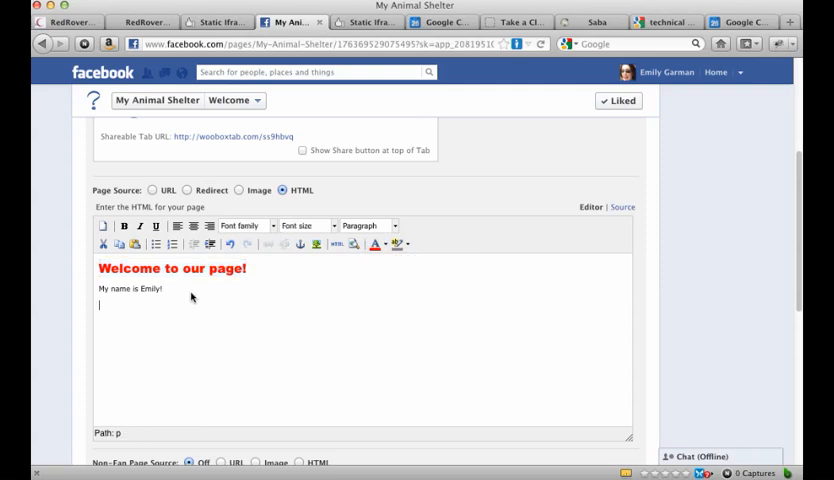
left_click(315, 244)
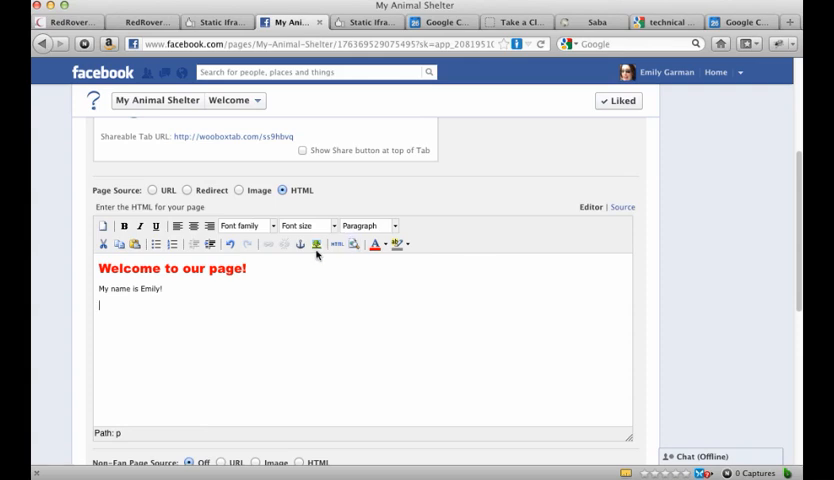
left_click(317, 244)
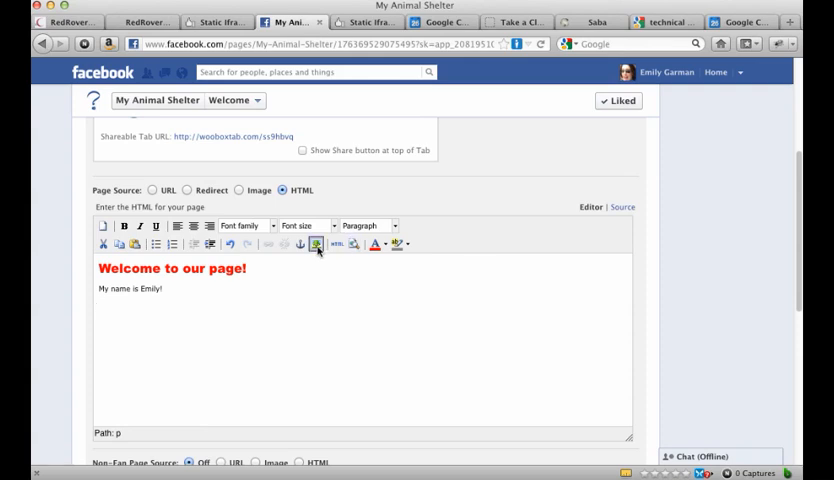
left_click(317, 244)
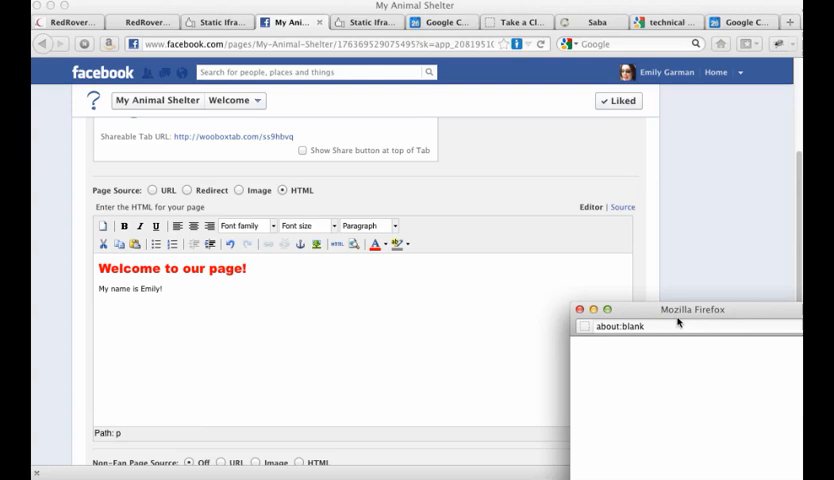
left_click(304, 245)
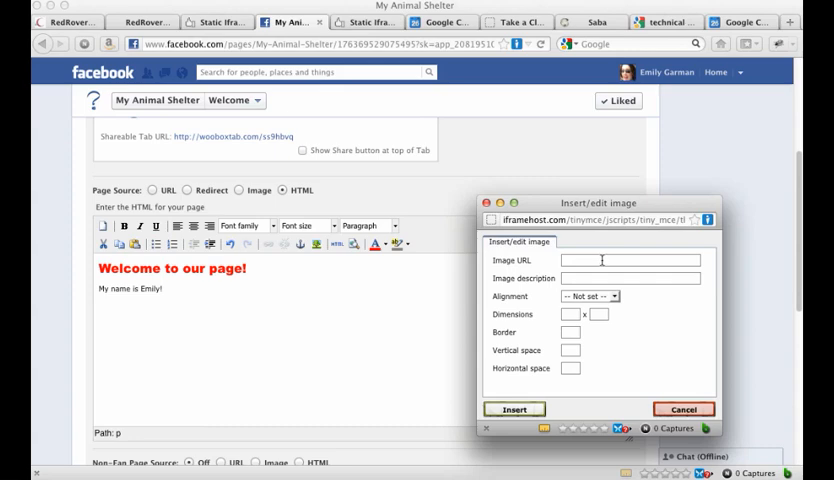
mouse_move(586, 277)
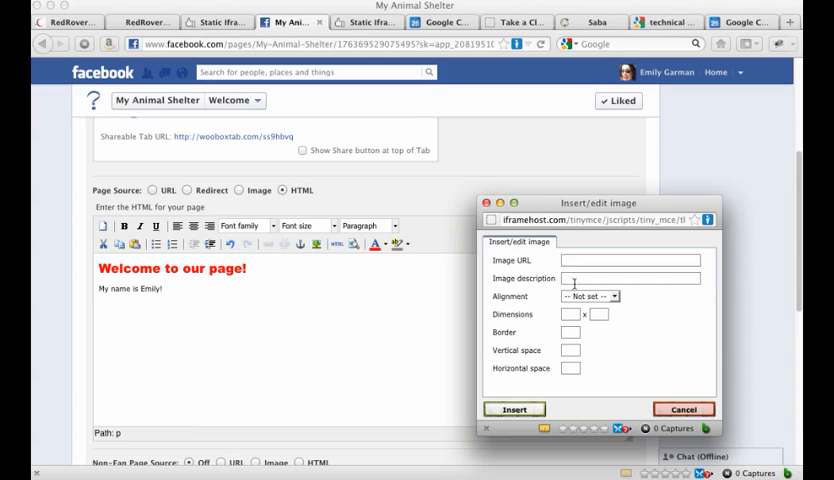
left_click(630, 260)
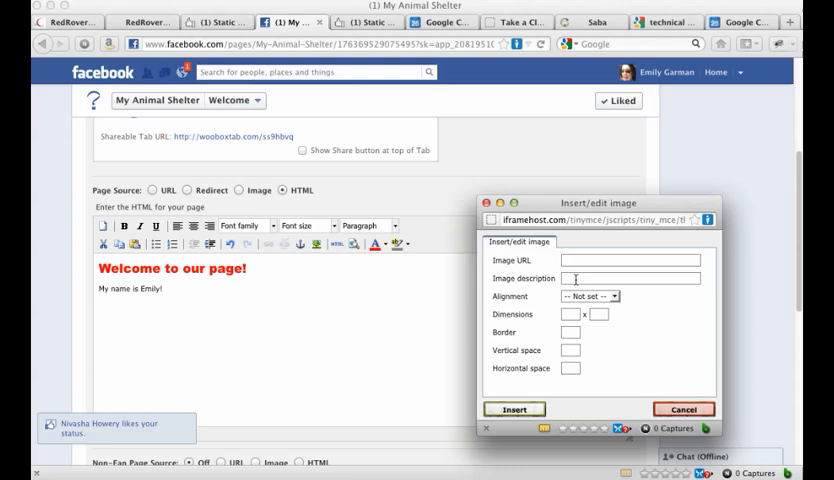
left_click(587, 295)
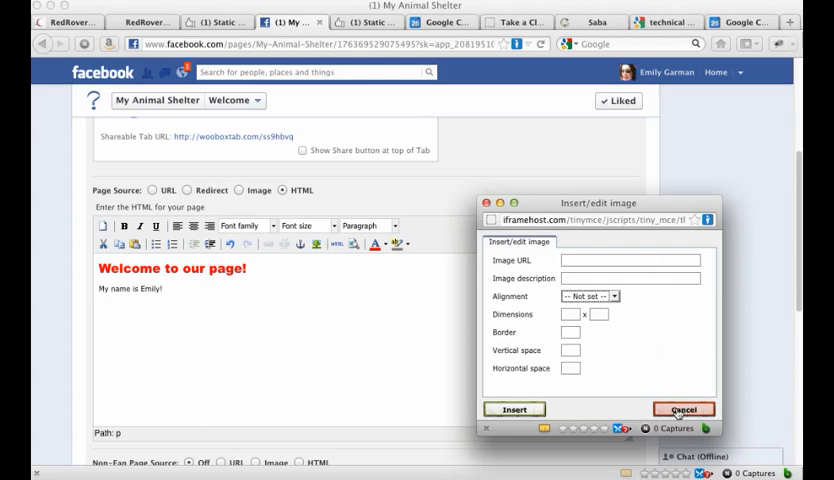
left_click(683, 408)
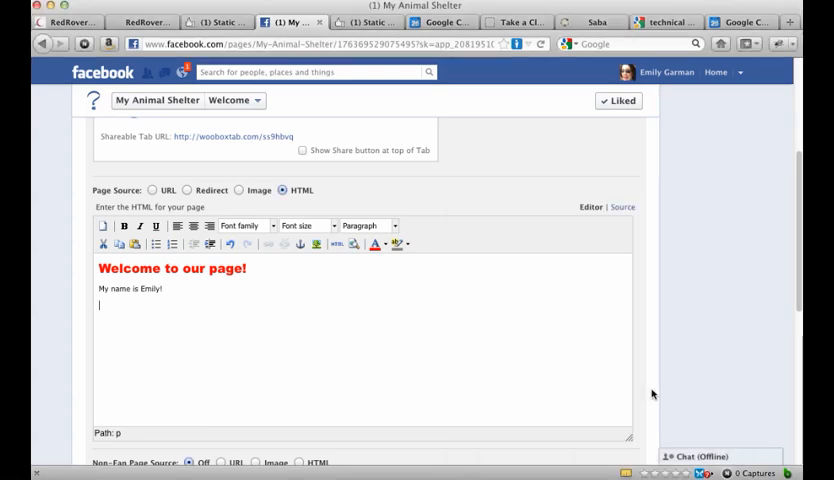
mouse_move(296, 321)
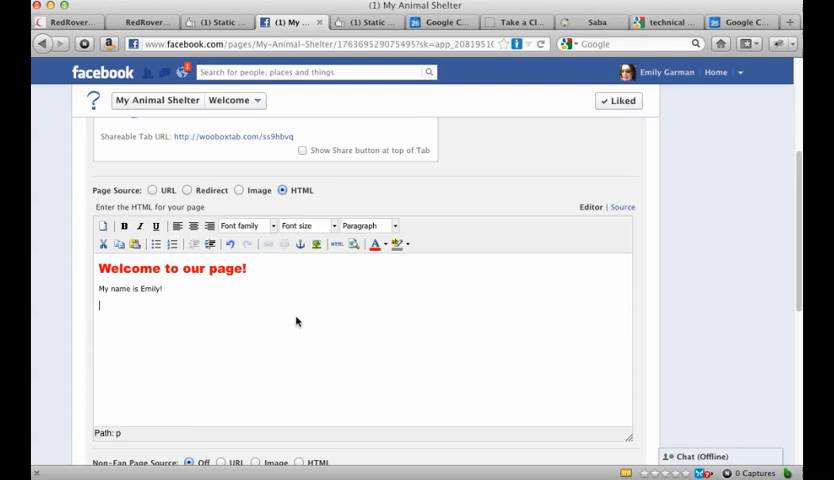
mouse_move(397, 318)
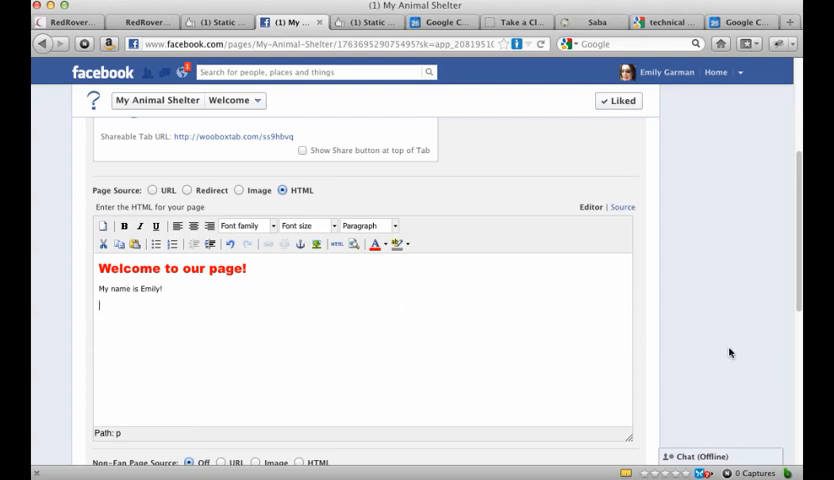
- Save the Welcome tab's HTML with the red heading and intro line
scroll("down", 3)
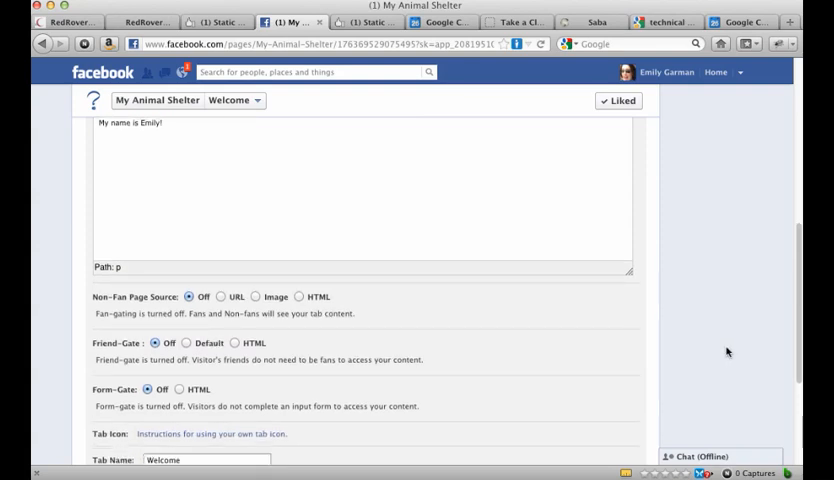
scroll("down", 3)
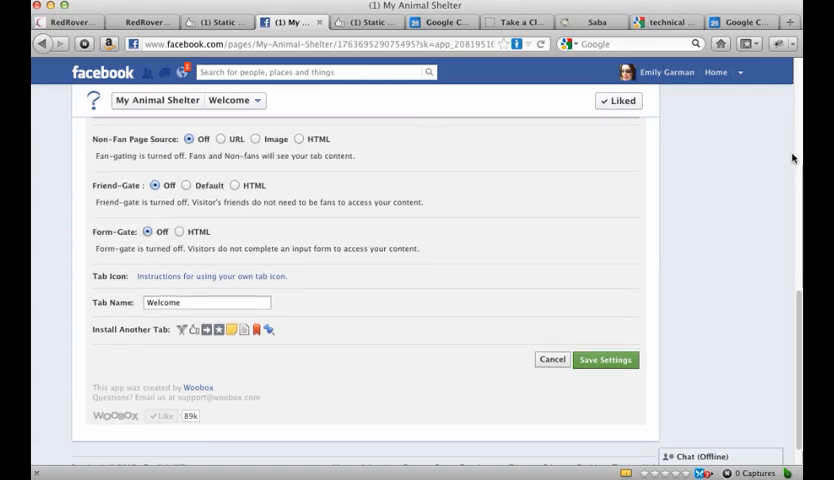
left_click(606, 360)
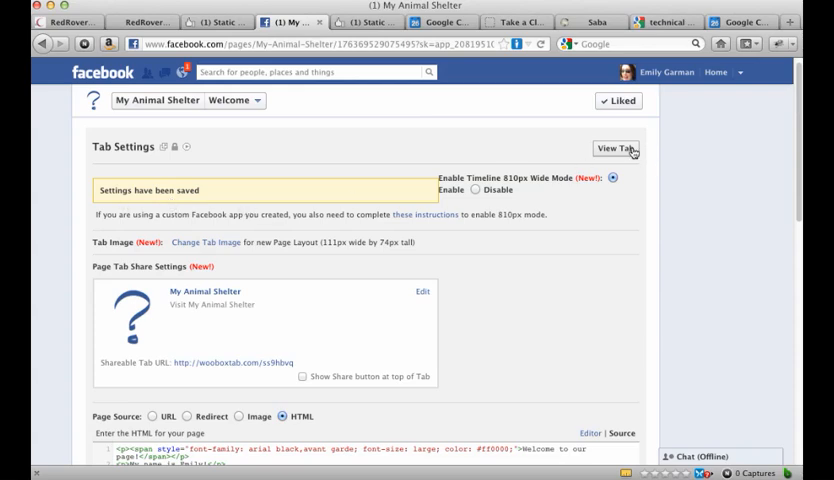
- Preview the live Welcome tab showing the red heading and 'My name is Emily!'
left_click(615, 150)
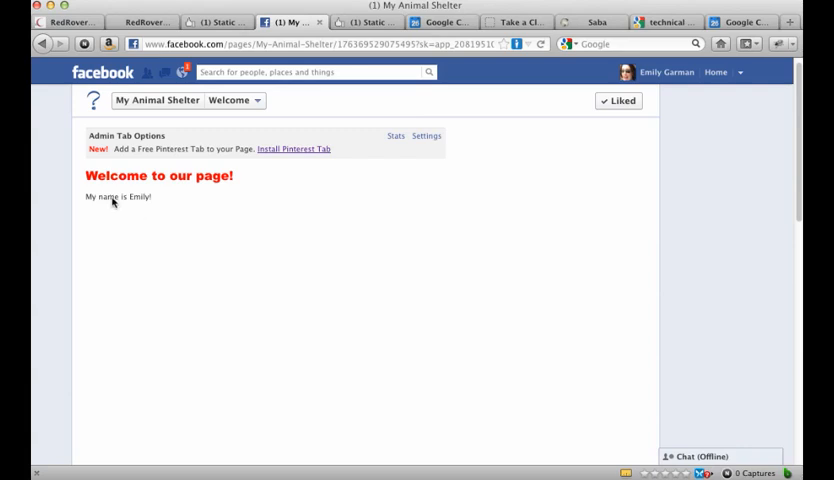
mouse_move(445, 159)
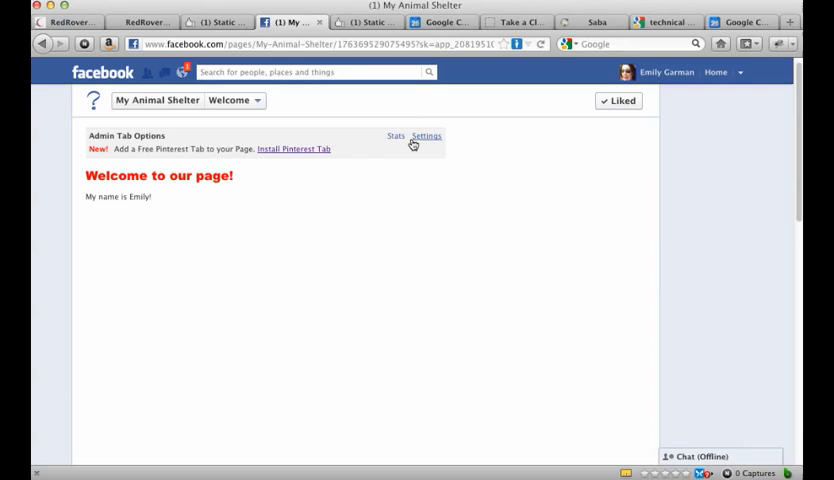
mouse_move(350, 152)
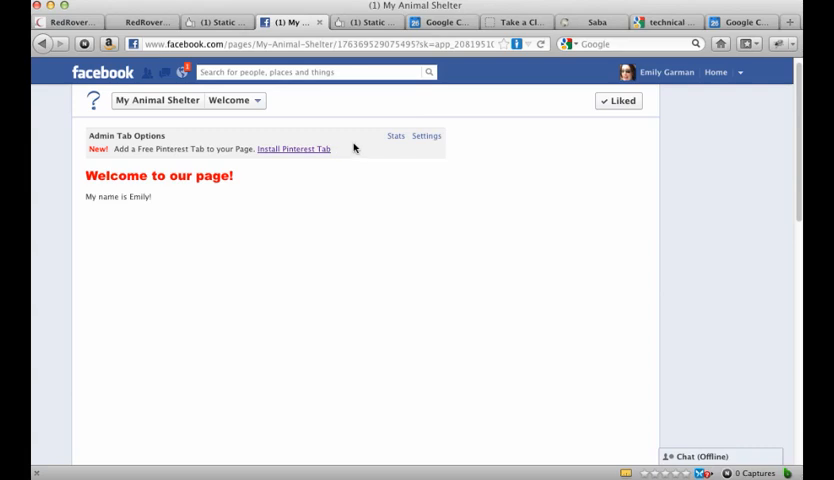
mouse_move(362, 145)
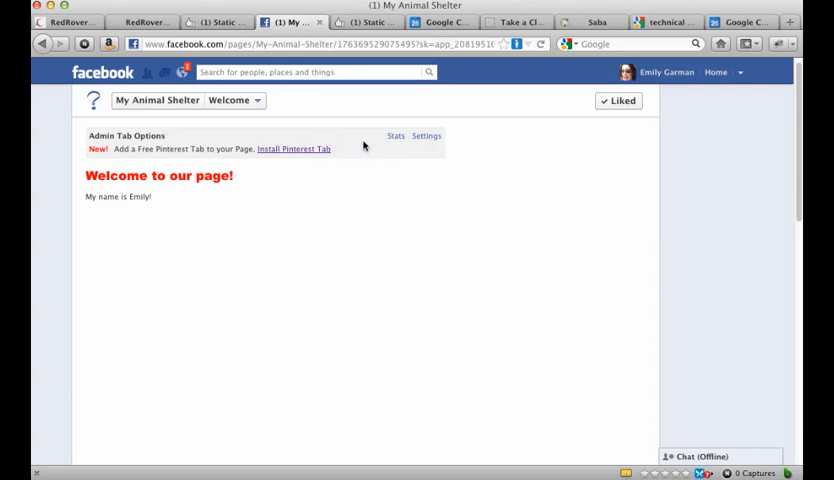
mouse_move(166, 181)
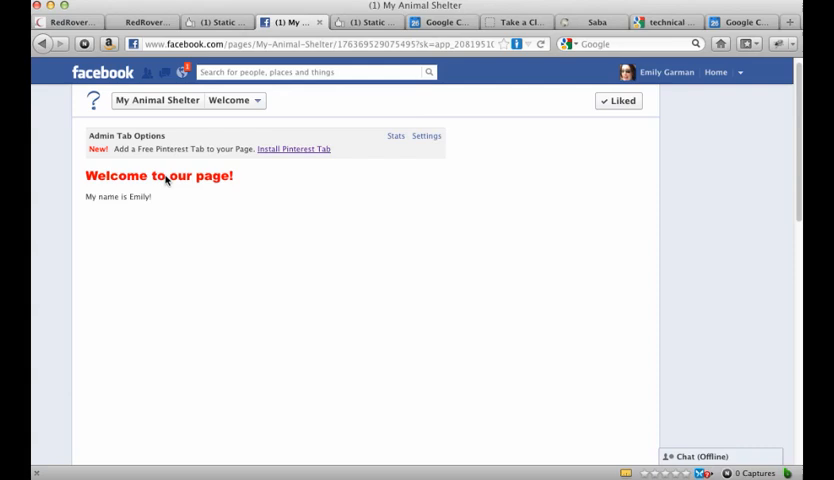
mouse_move(246, 192)
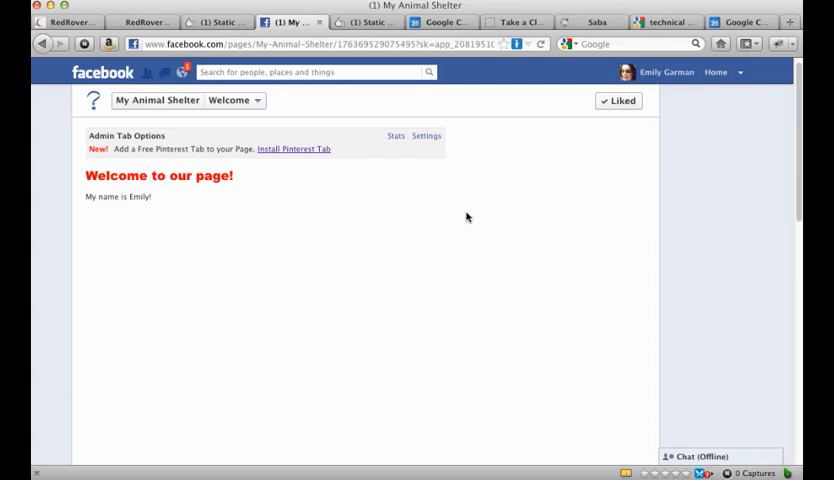
mouse_move(200, 100)
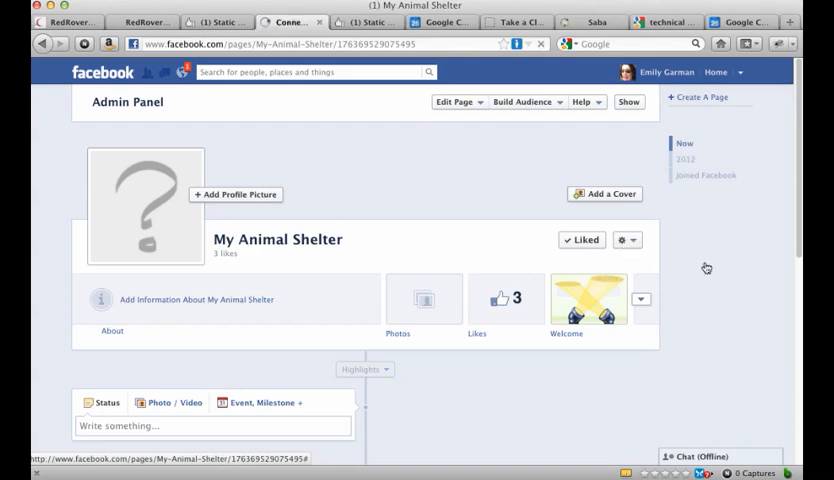
- Back on My Animal Shelter's timeline, look over the Photos, Likes and Welcome boxes
scroll("down", 3)
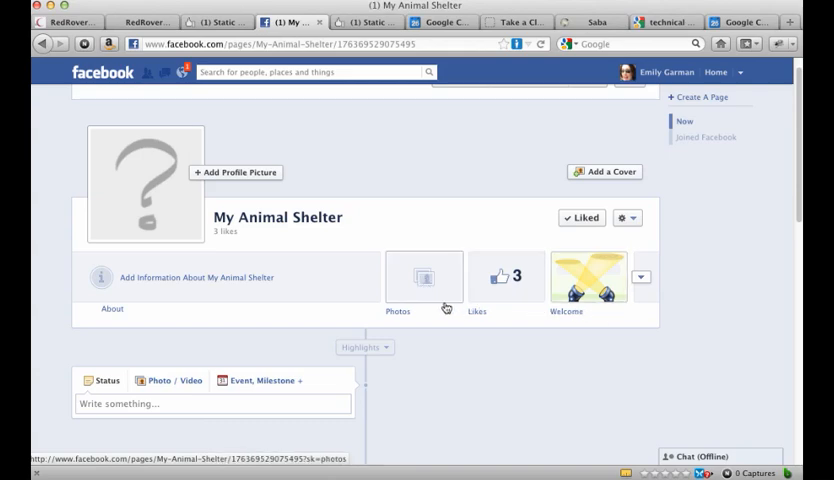
mouse_move(492, 349)
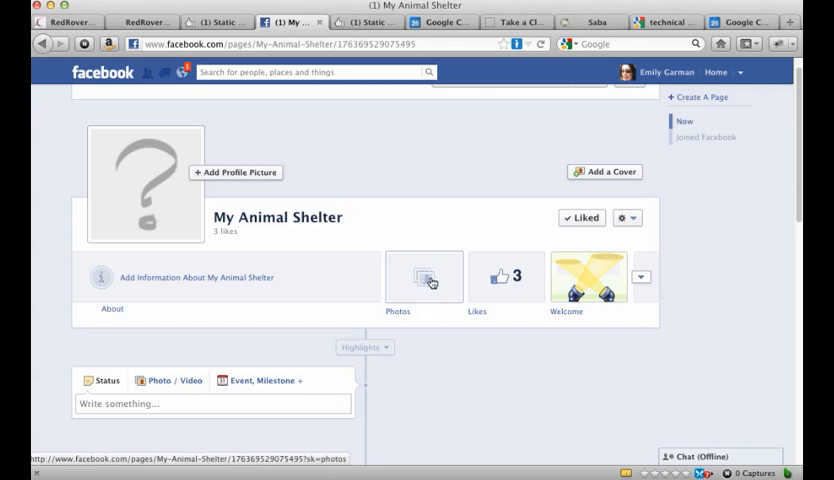
left_click(507, 277)
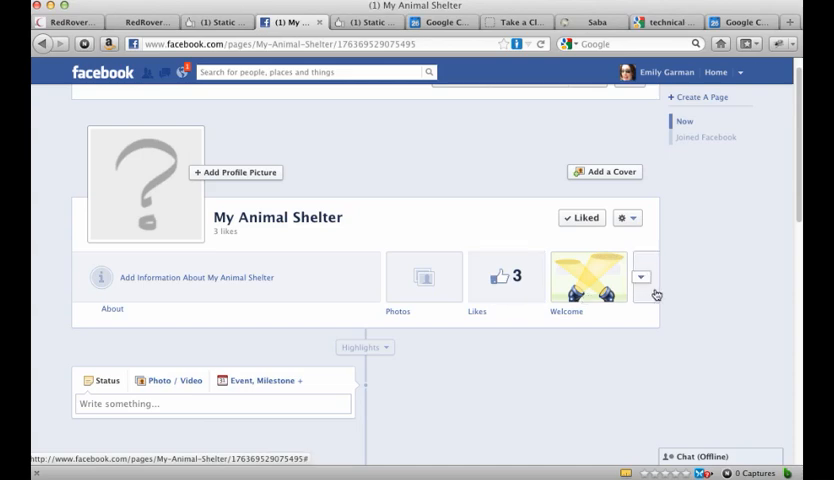
left_click(566, 277)
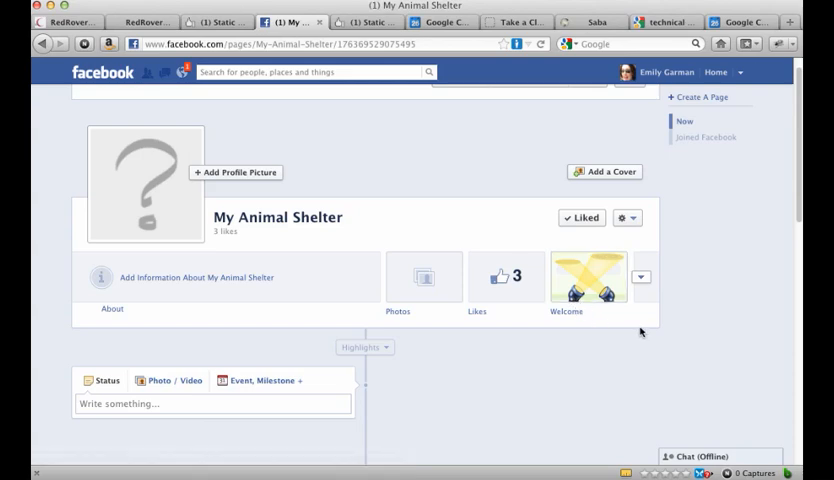
mouse_move(653, 321)
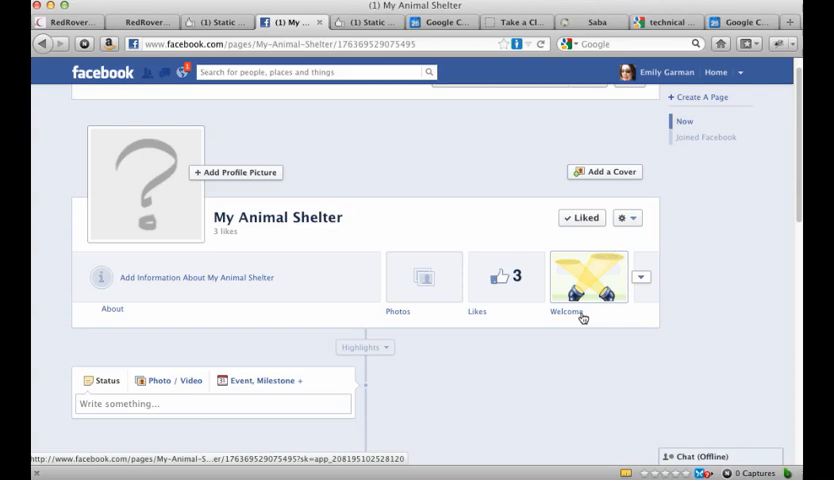
mouse_move(620, 319)
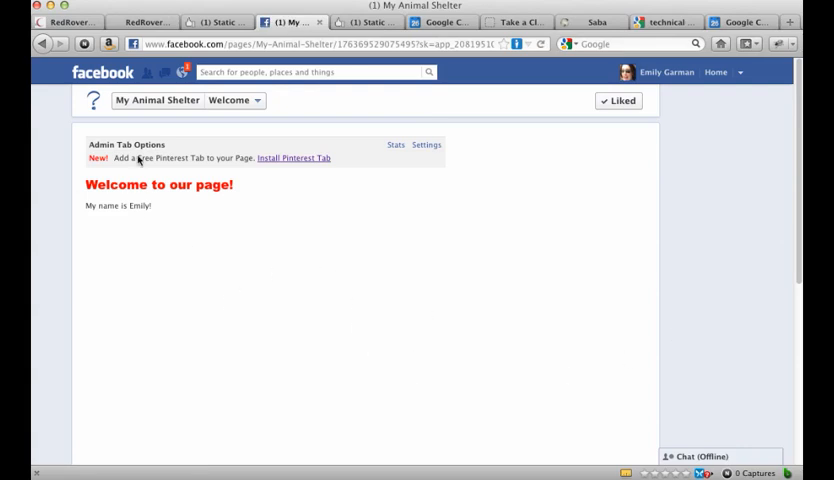
mouse_move(541, 210)
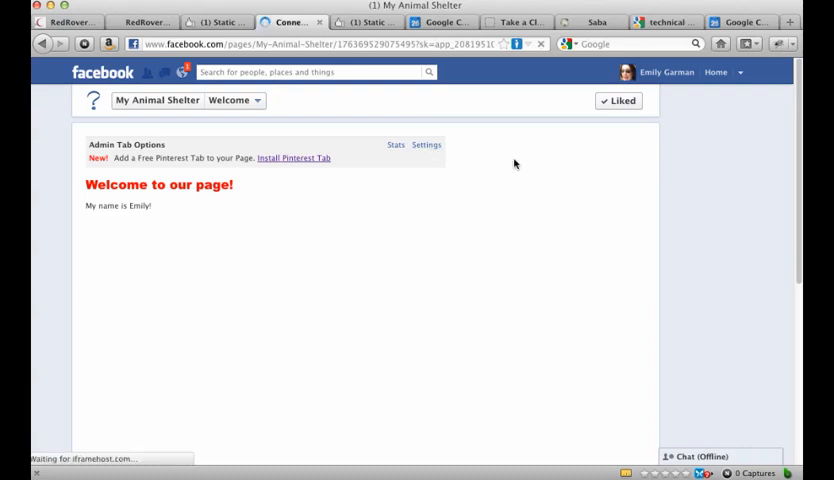
- Reopen the Static Iframe Tab settings for the Welcome tab
left_click(426, 145)
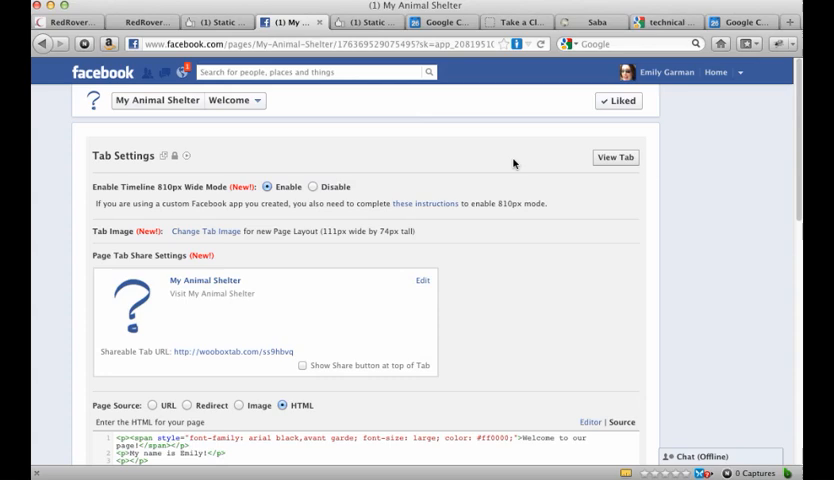
mouse_move(218, 251)
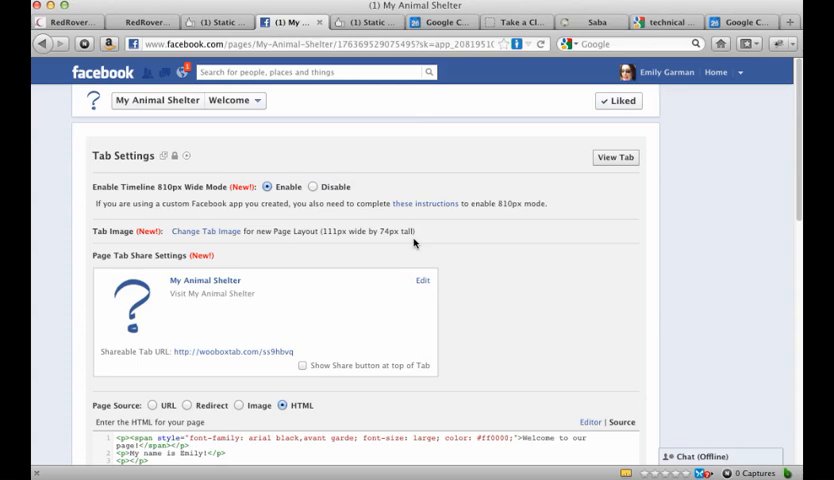
mouse_move(417, 244)
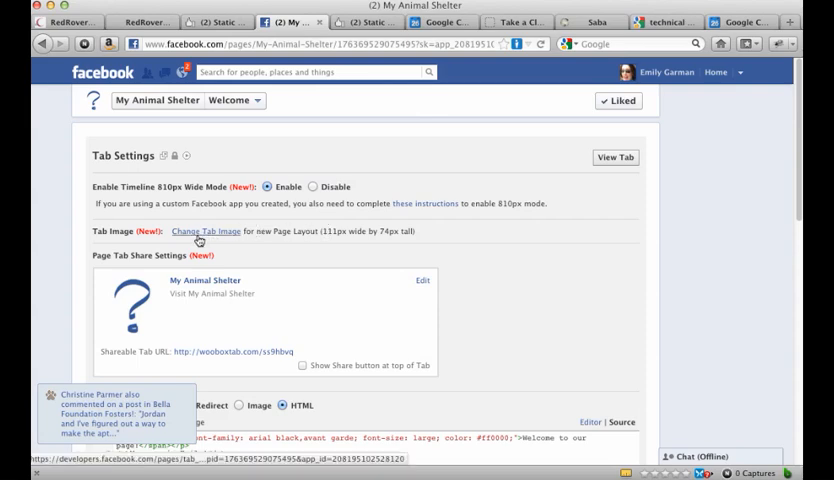
- Choose the eagle Subscribe image from the DCpost folder as the new tab image
left_click(205, 231)
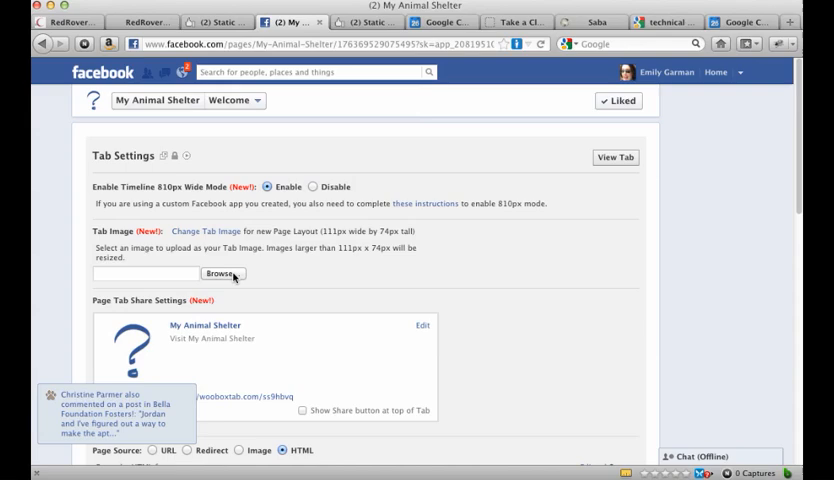
left_click(221, 274)
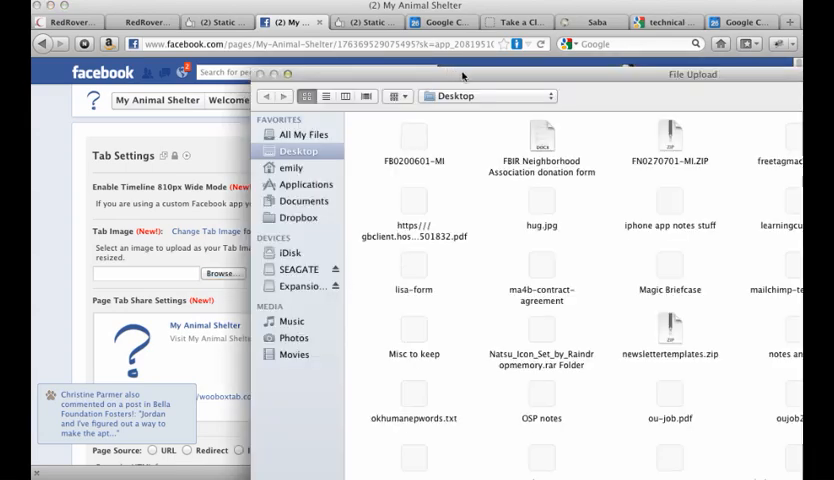
left_click(489, 96)
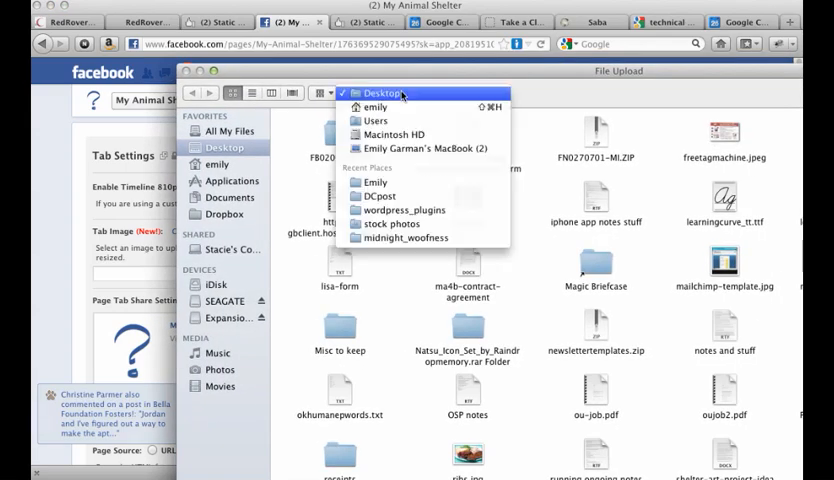
left_click(383, 196)
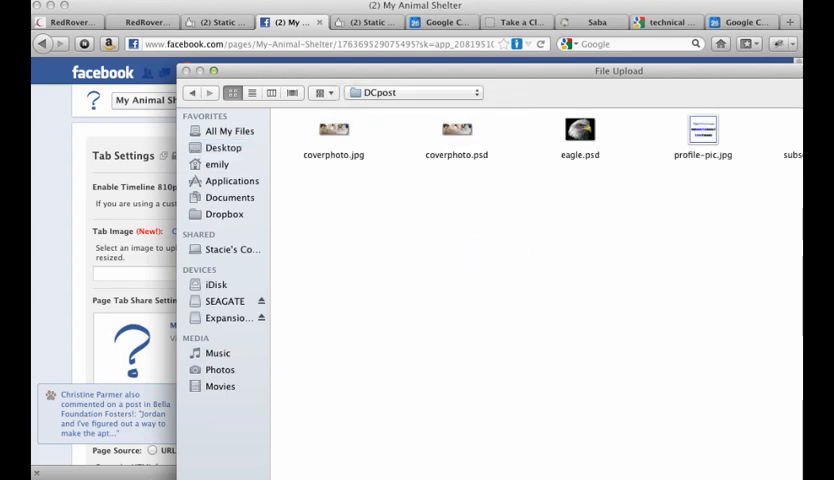
left_click(792, 155)
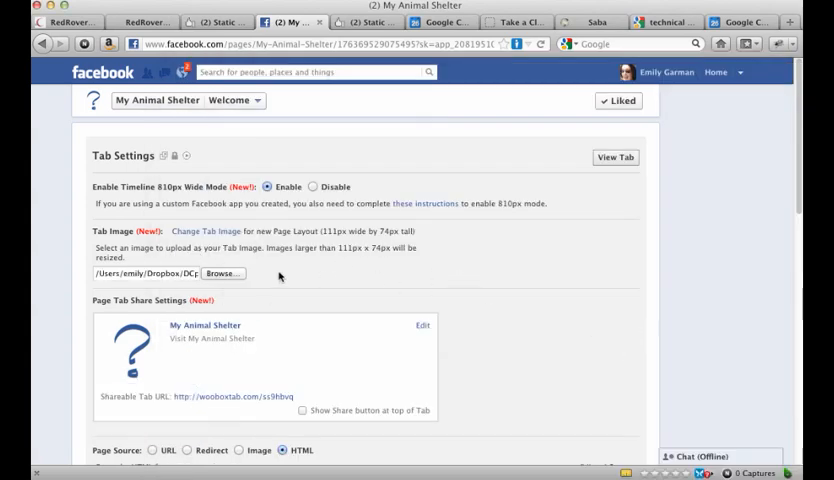
- Save the Welcome tab settings so the eagle Subscribe image becomes the tab picture
scroll("down", 3)
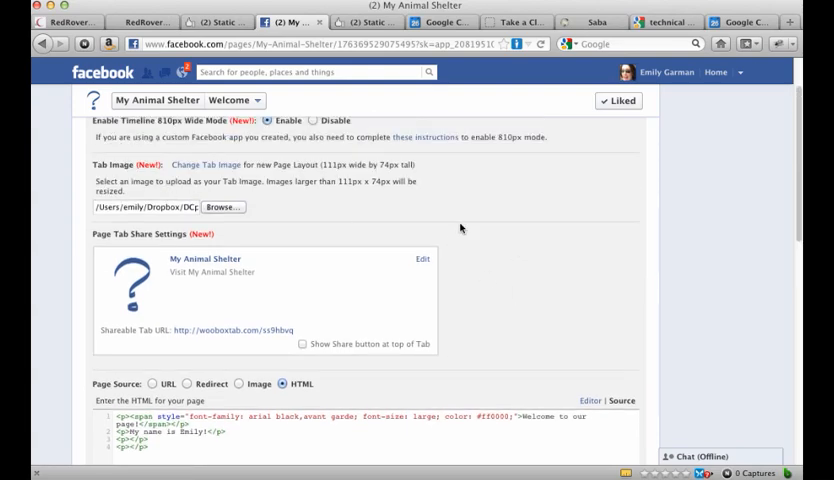
scroll("down", 3)
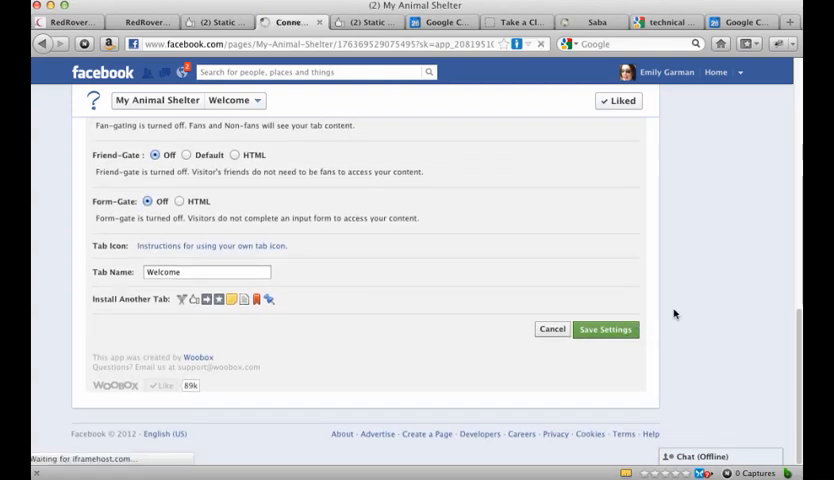
mouse_move(753, 291)
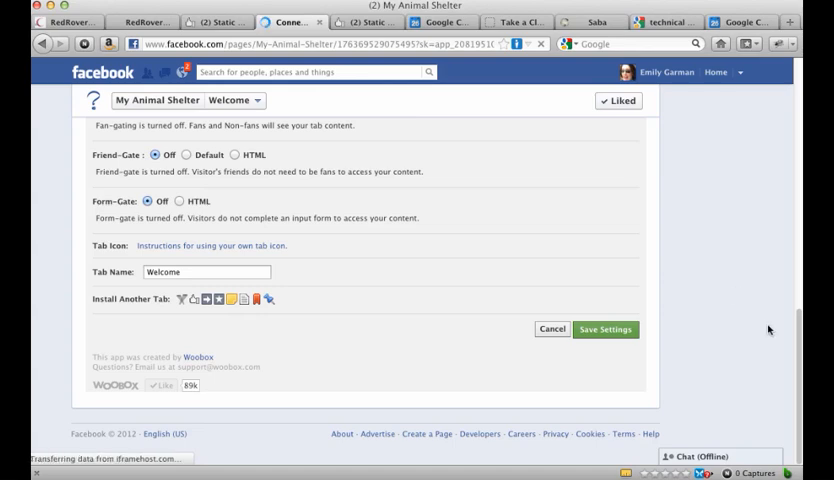
scroll("down", 3)
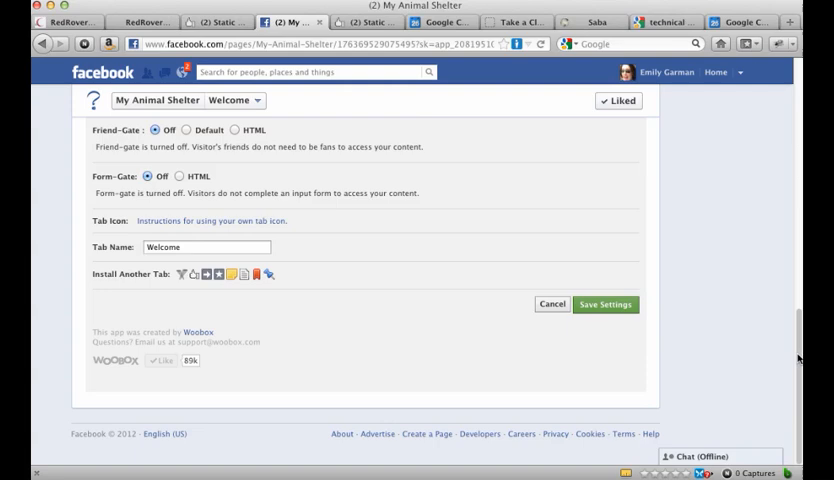
left_click(605, 305)
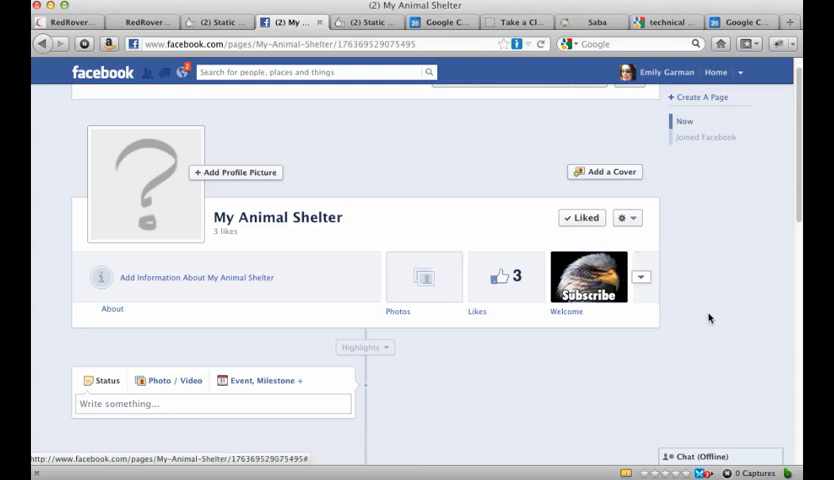
left_click(588, 278)
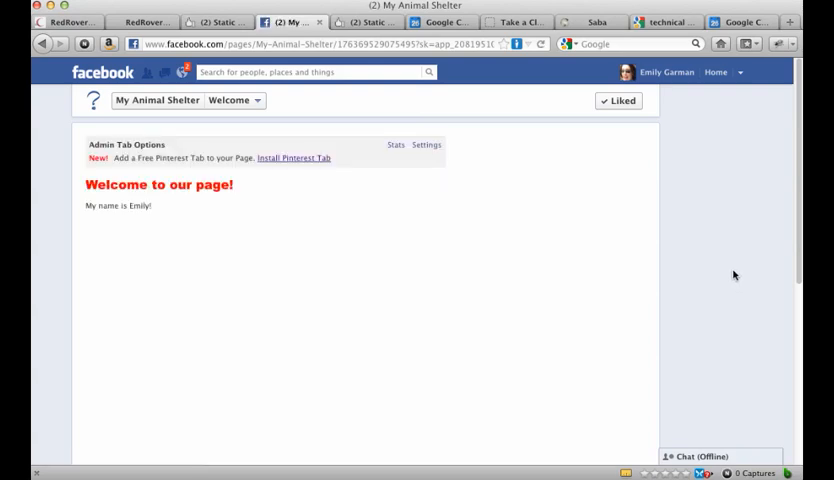
mouse_move(697, 249)
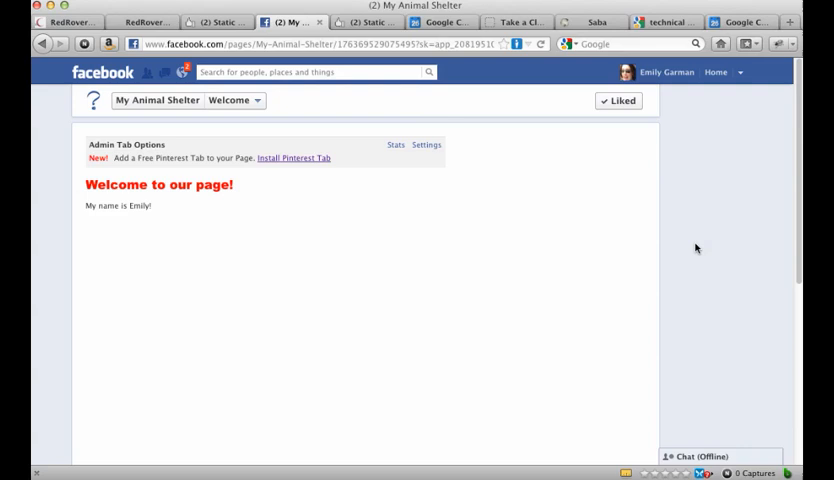
mouse_move(768, 233)
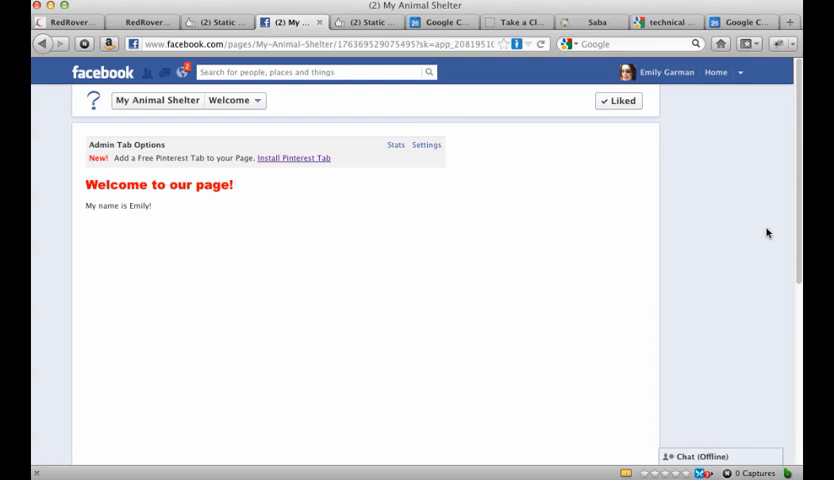
mouse_move(730, 215)
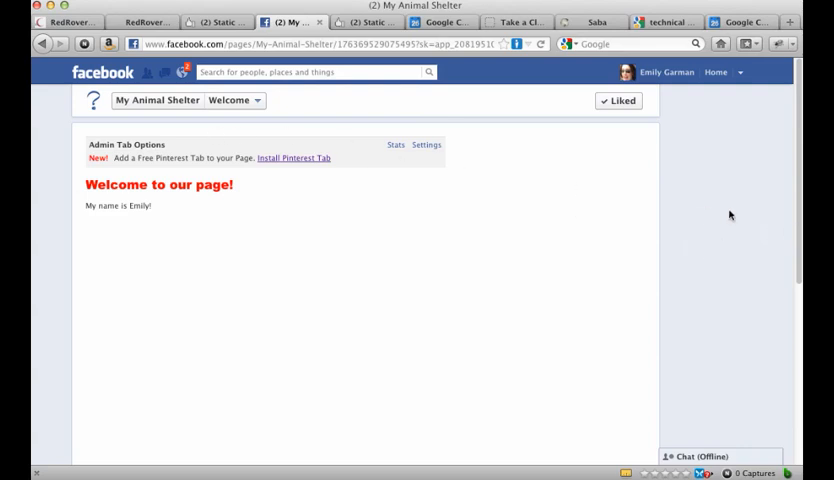
mouse_move(800, 228)
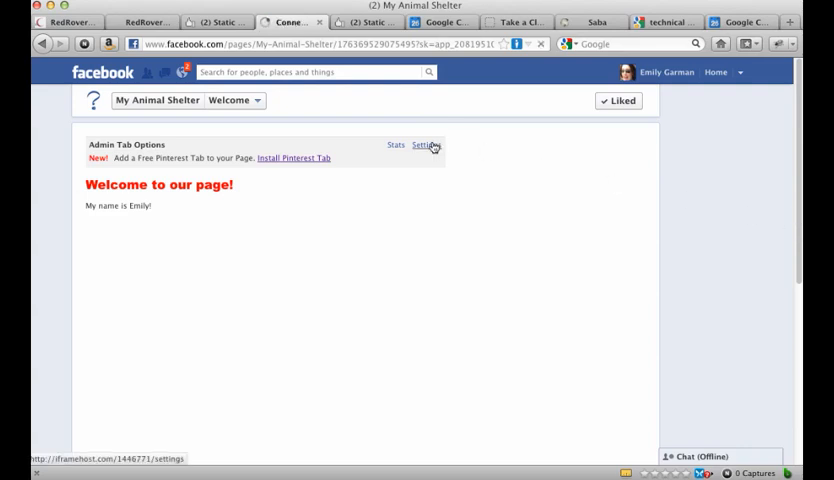
- Reopen the custom tab's settings and scroll down to the Tab Name field
left_click(424, 145)
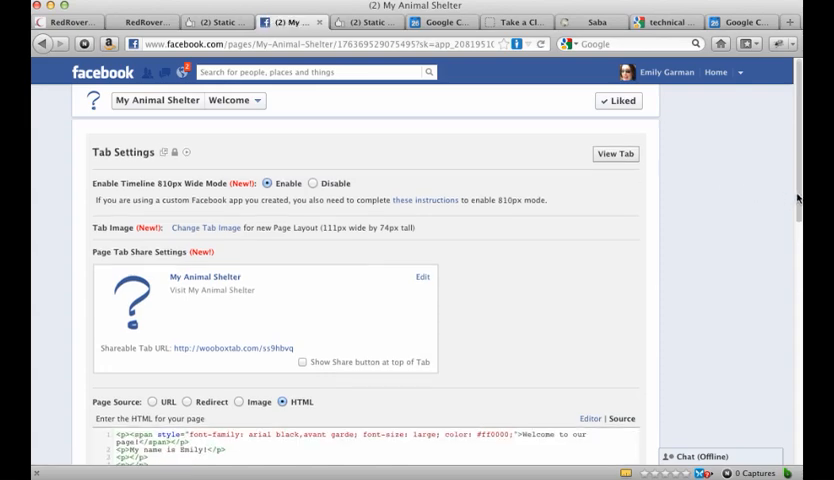
scroll("down", 3)
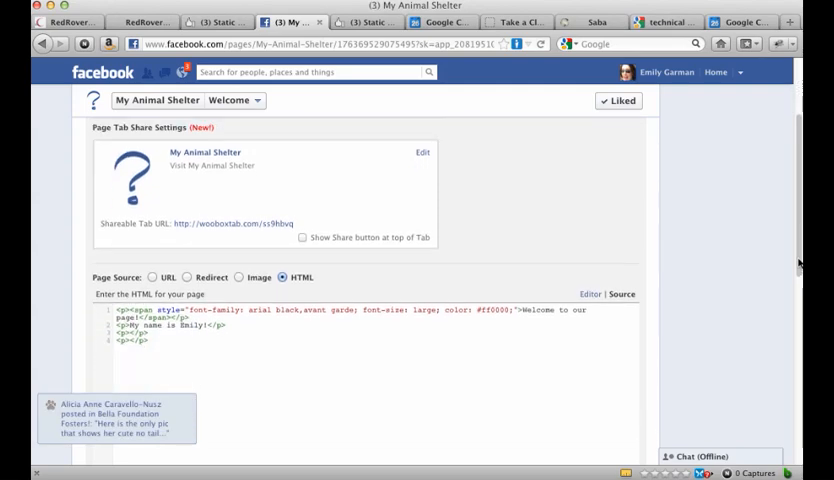
scroll("down", 3)
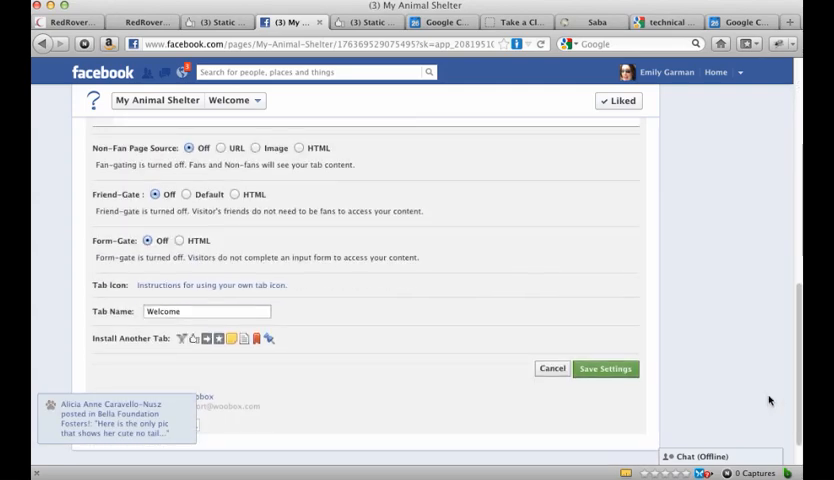
scroll("down", 3)
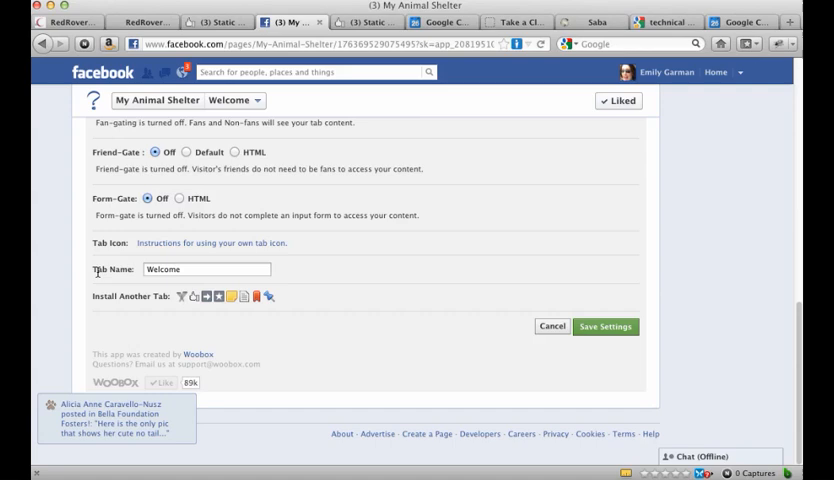
- Rename the tab from 'Welcome' to 'Free Subscription', save, and return to the timeline
left_click(207, 269)
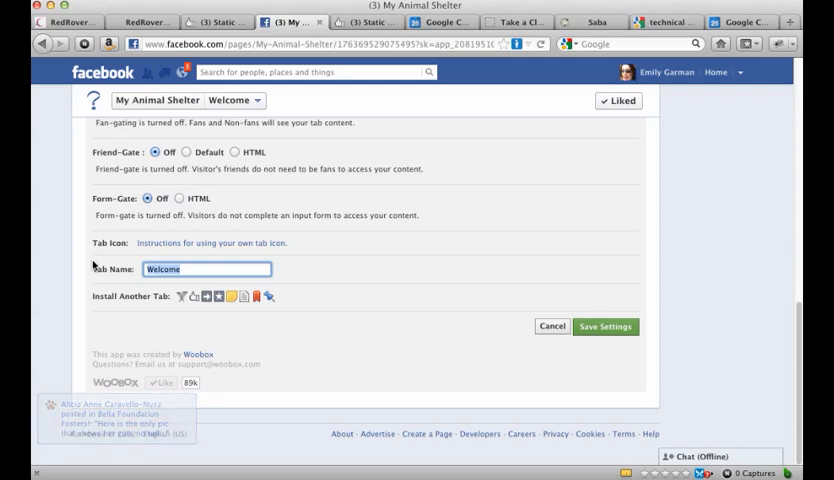
type("Free Subscription")
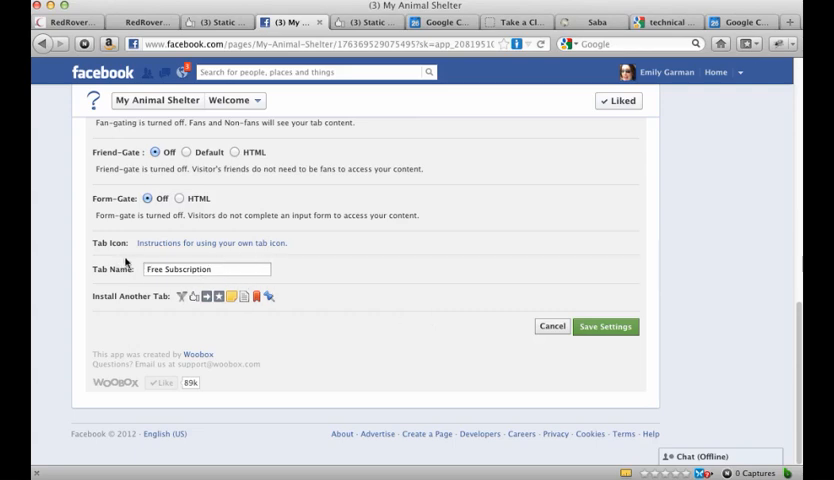
mouse_move(620, 335)
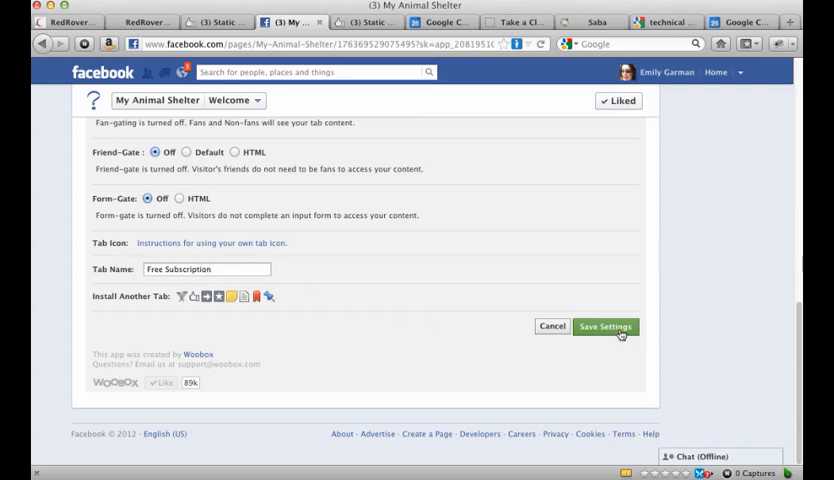
left_click(605, 326)
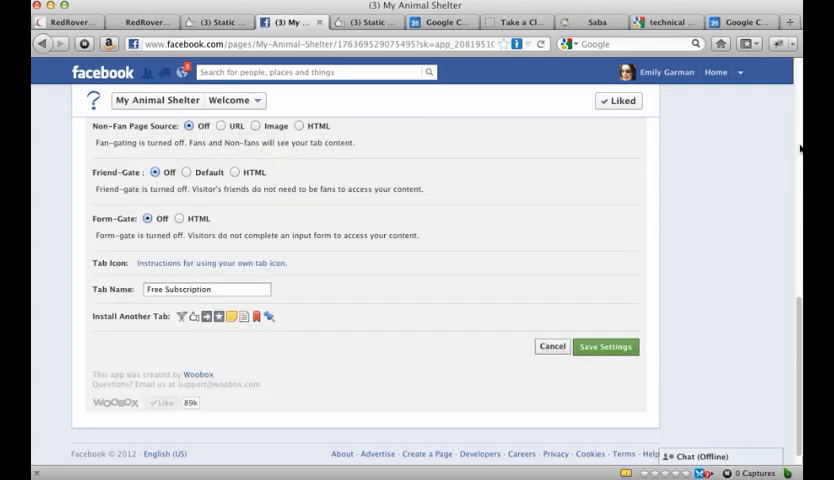
left_click(605, 347)
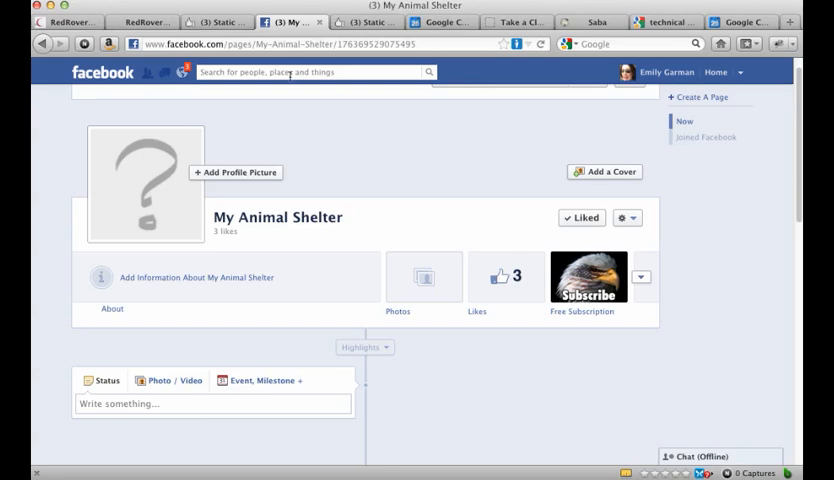
- Search 'cen' and open the Central Oklahoma Humane Society page
left_click(300, 71)
type("fa")
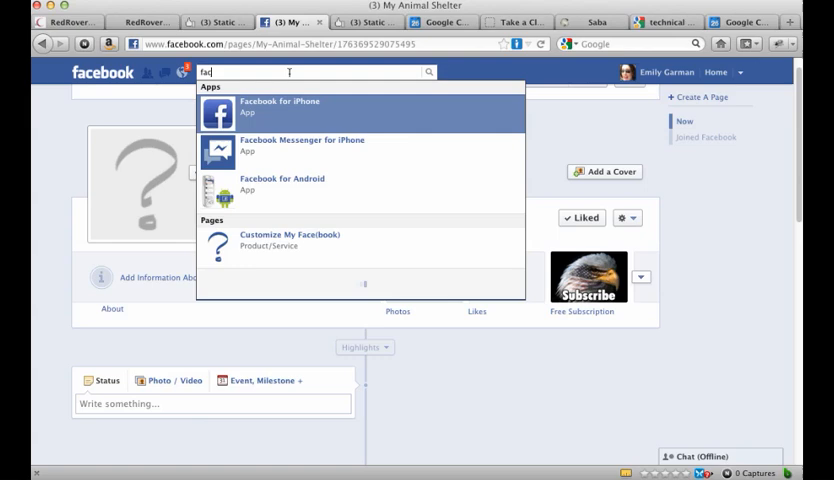
type("cen")
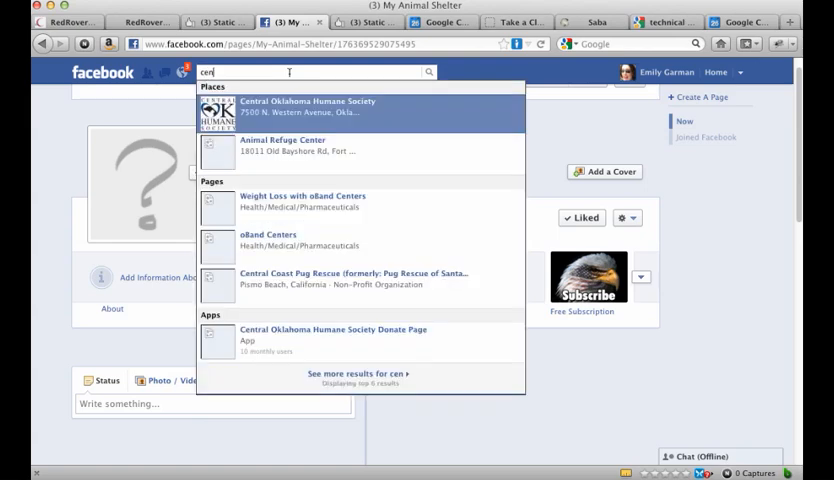
left_click(315, 106)
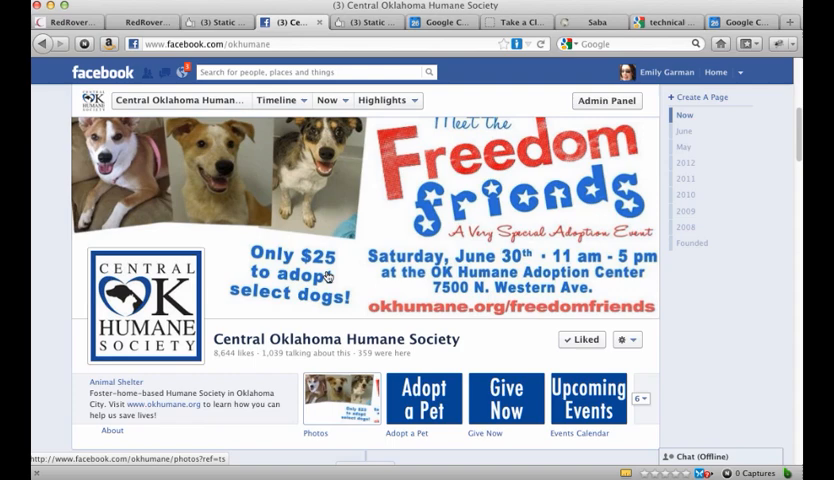
- Open the humane society's Give Now tab with its Donations Form
left_click(505, 398)
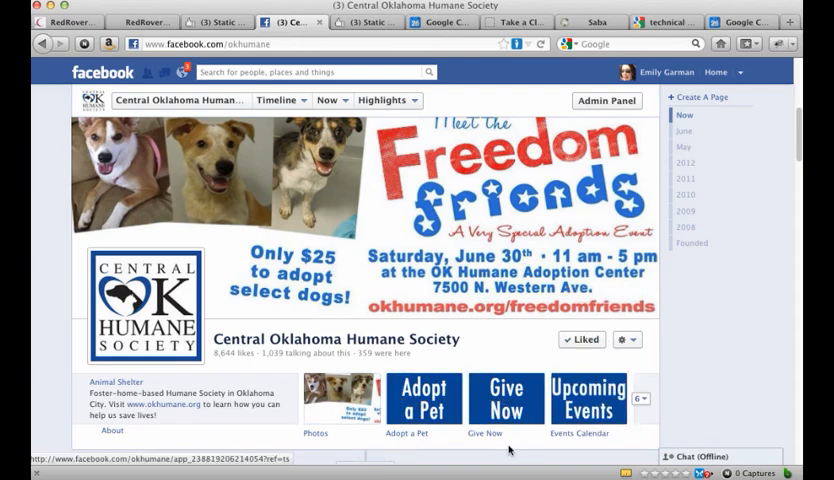
left_click(424, 397)
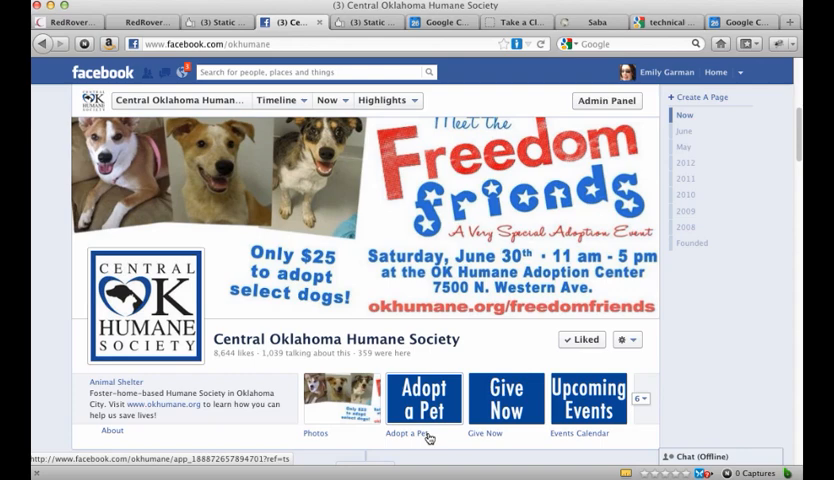
left_click(424, 397)
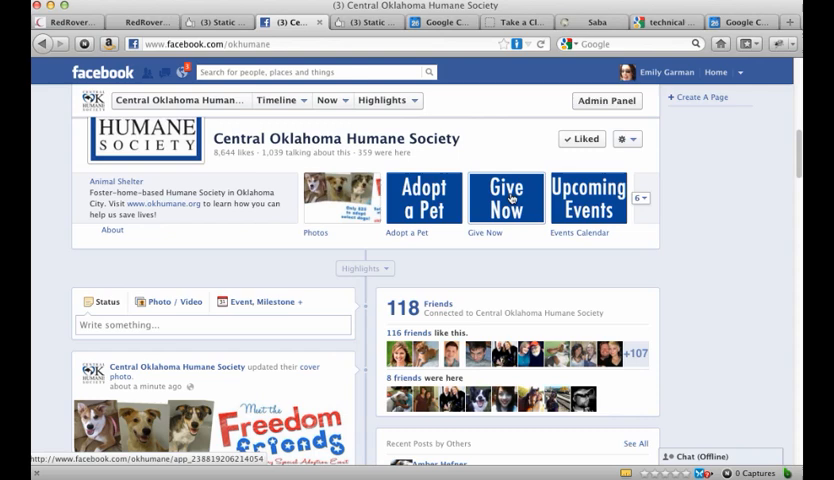
left_click(505, 197)
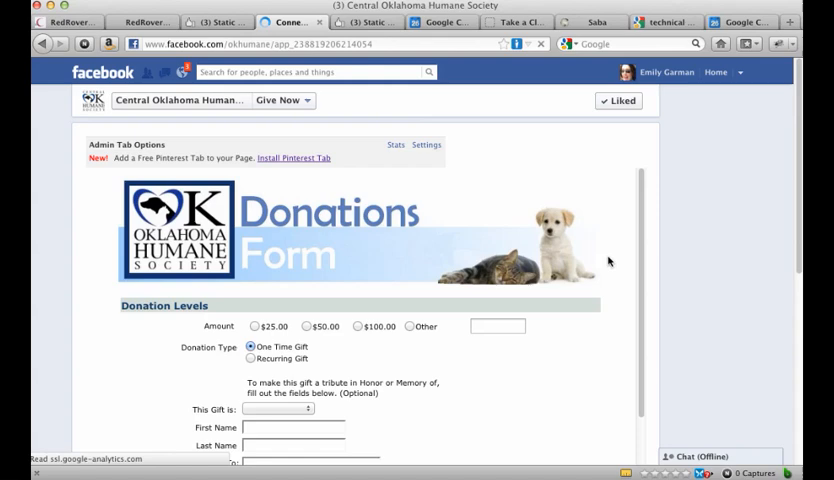
- Scroll through the donations form and go back to the Central Oklahoma Humane Society page
scroll("down", 3)
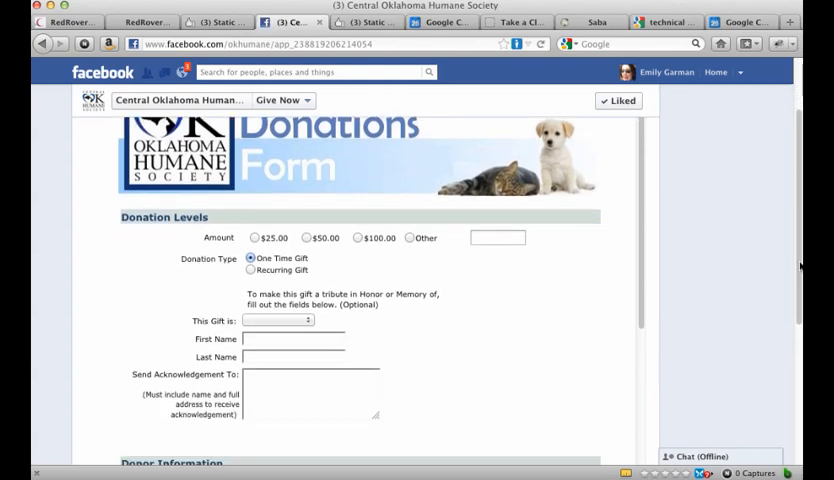
scroll("down", 3)
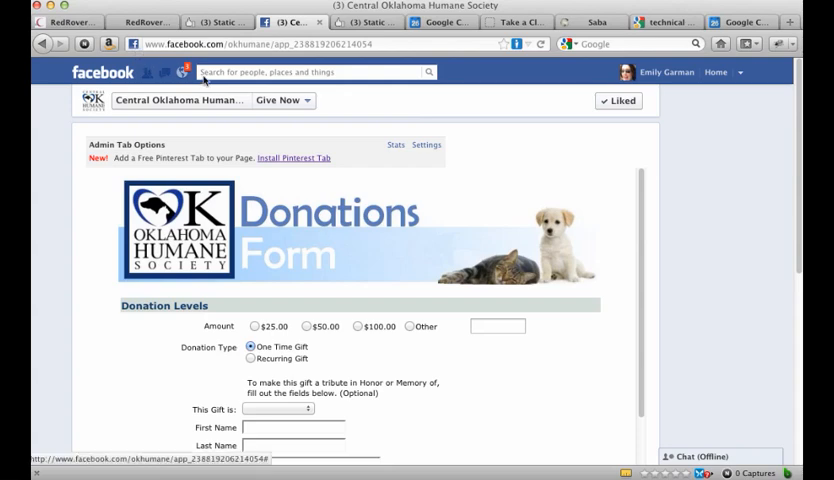
left_click(182, 71)
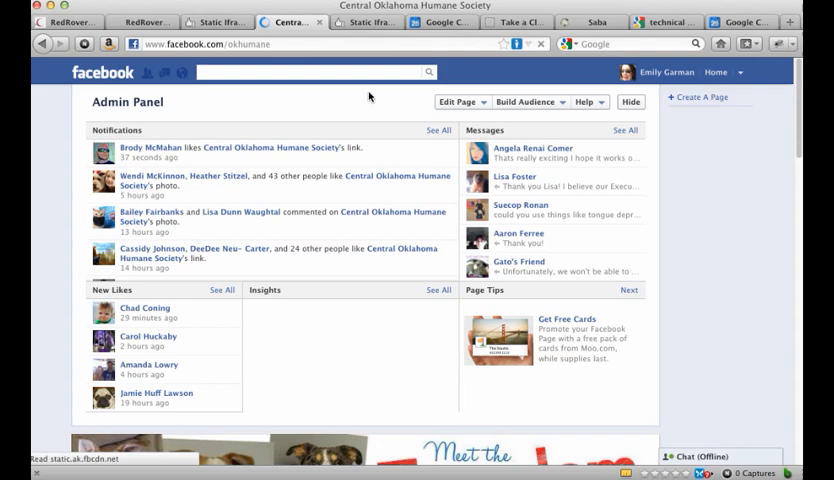
- Search 'my animal', open the My Animal Shelter page with a profile photo, and scroll its timeline
type("my animal")
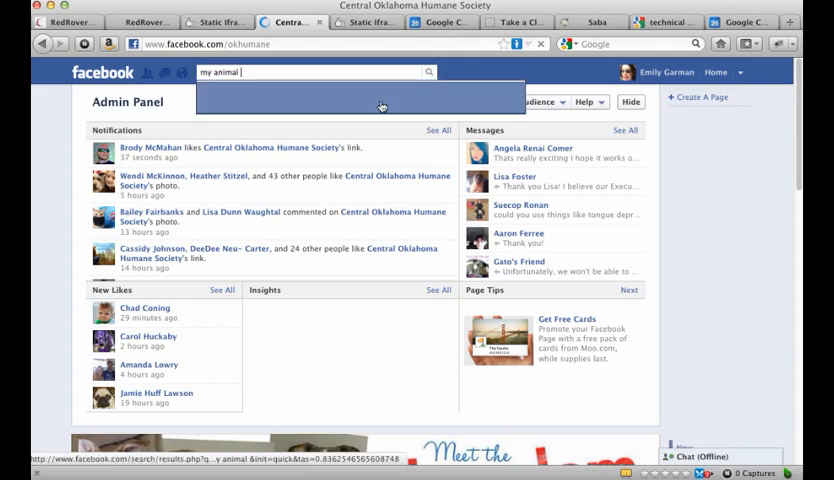
type("my animal")
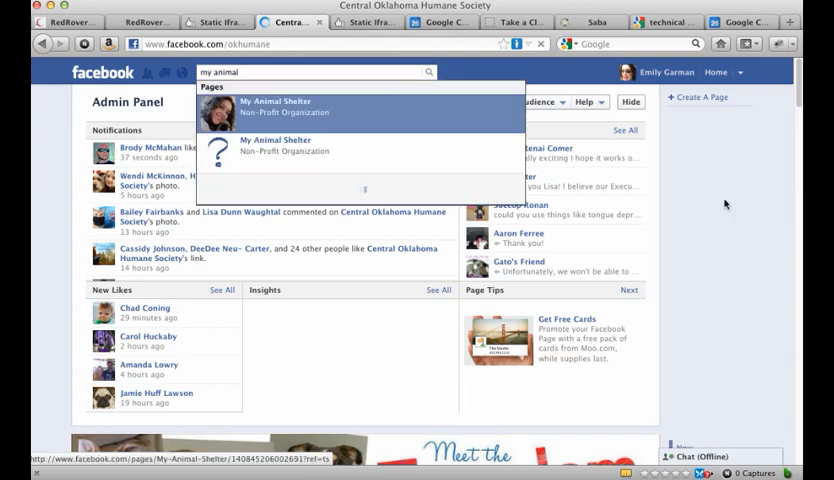
left_click(276, 106)
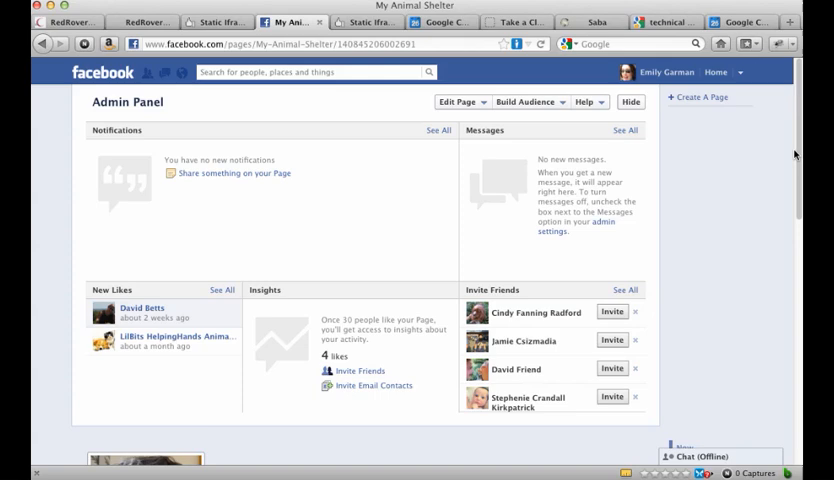
scroll("down", 3)
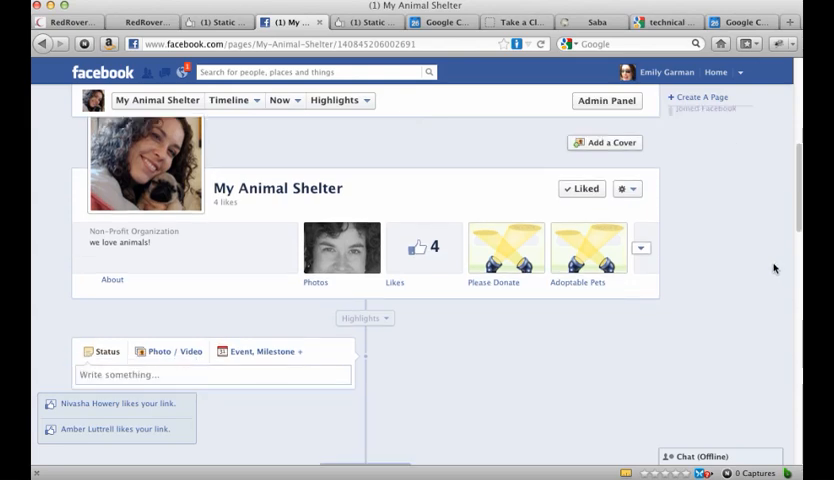
scroll("down", 3)
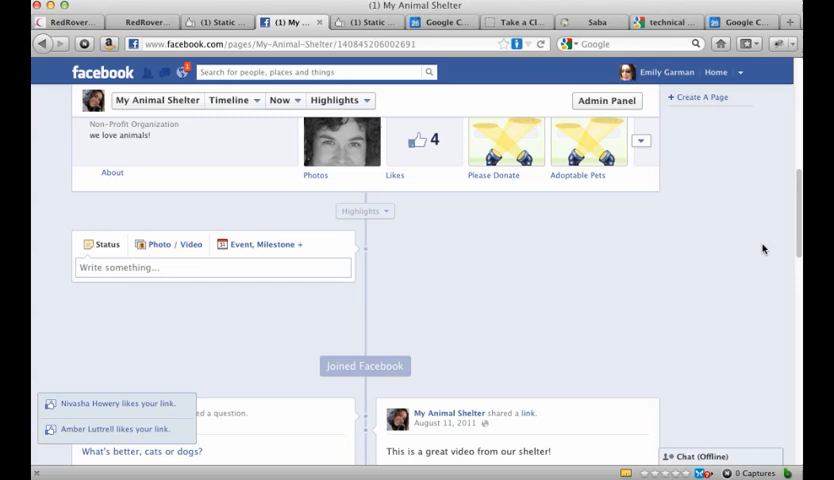